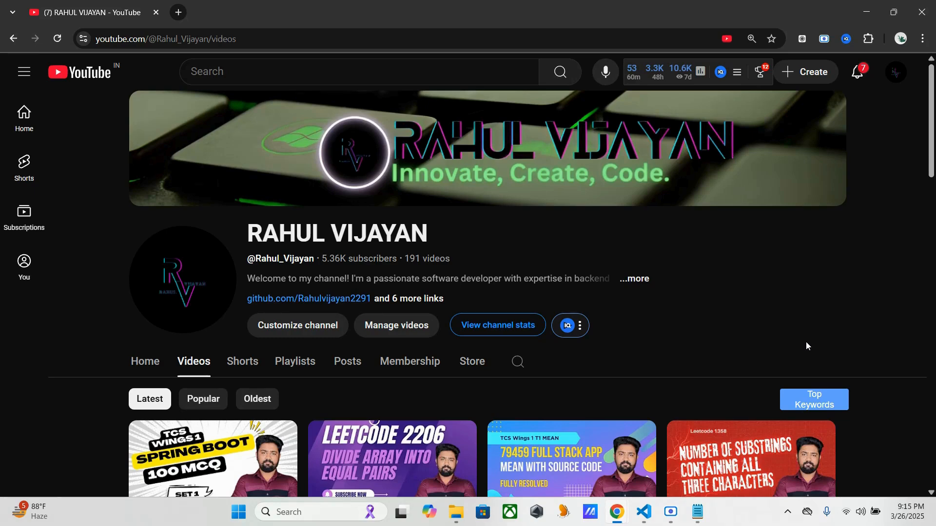
pyautogui.moveTo(540, 399)
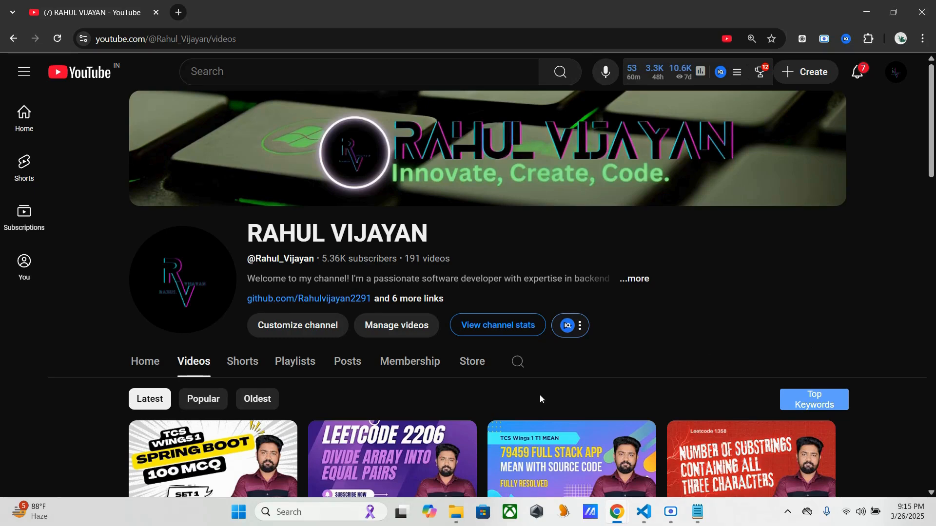
pyautogui.moveTo(54, 430)
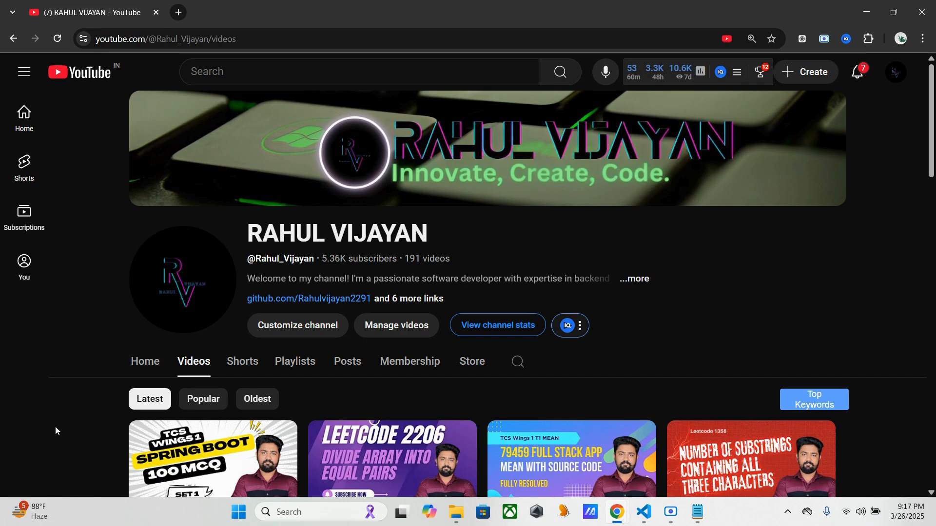
pyautogui.moveTo(187, 389)
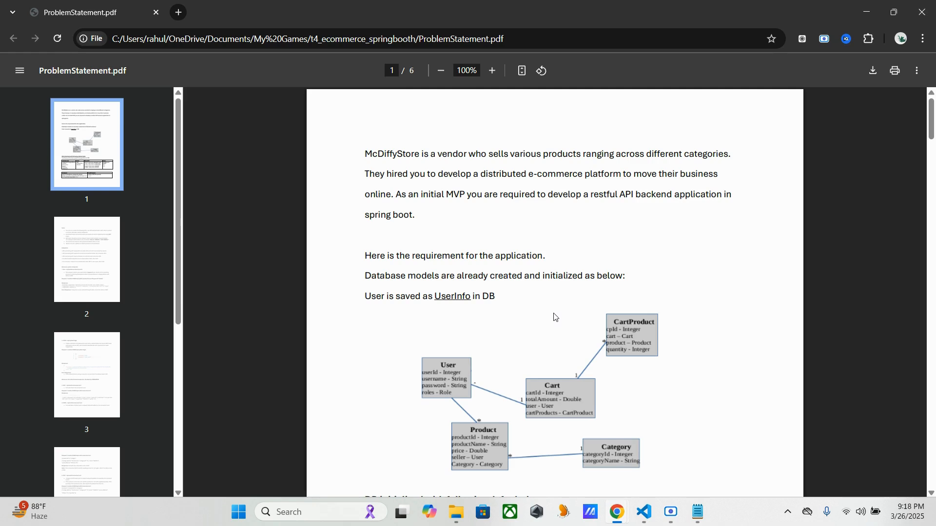
pyautogui.moveTo(503, 176)
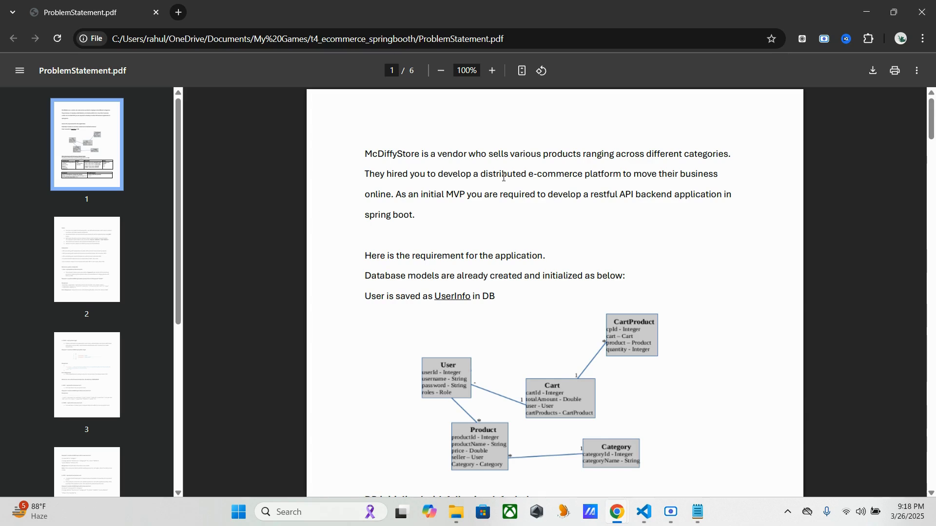
pyautogui.moveTo(489, 432)
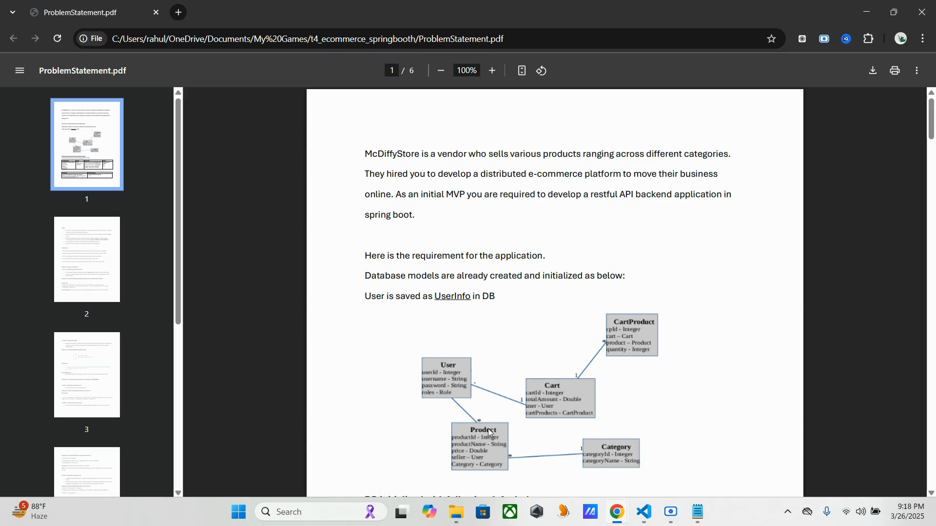
pyautogui.moveTo(712, 402)
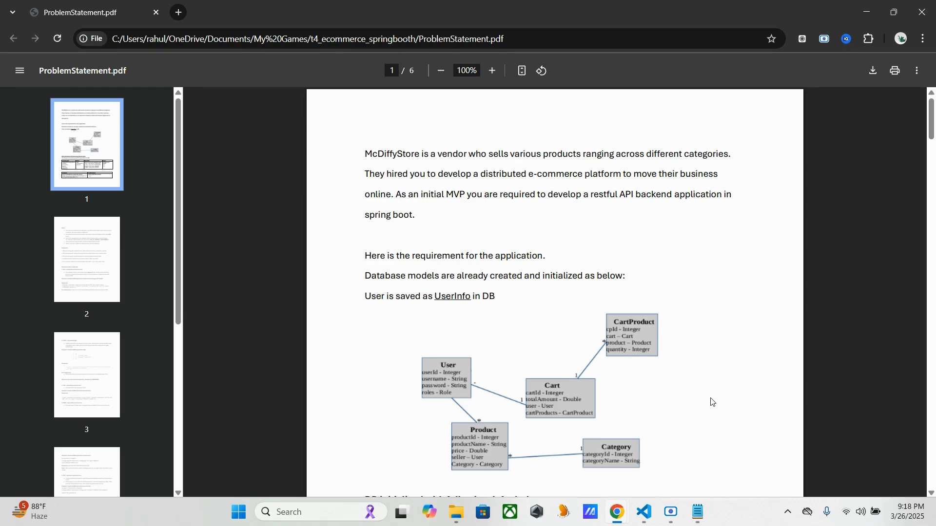
# Scroll page 1 of ProblemStatement.pdf through the UML database model and default data tables
pyautogui.scroll(-3)
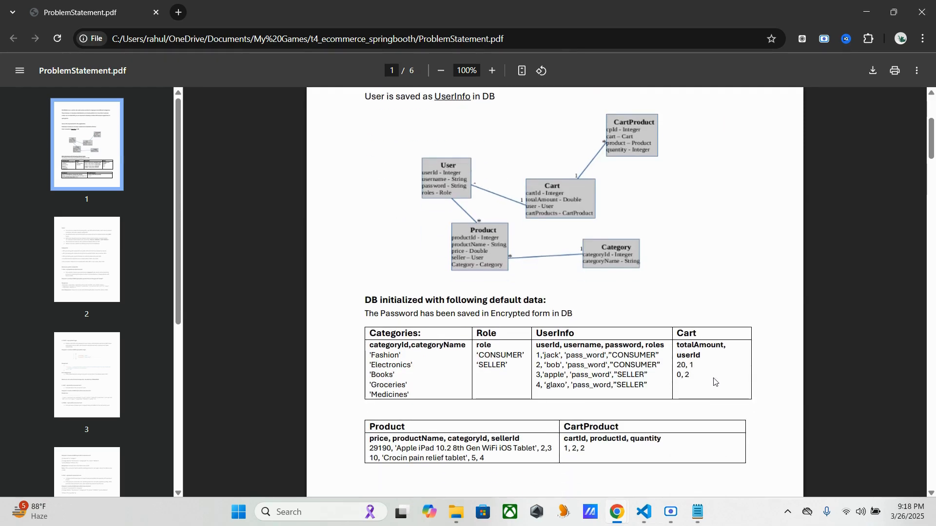
pyautogui.moveTo(571, 174)
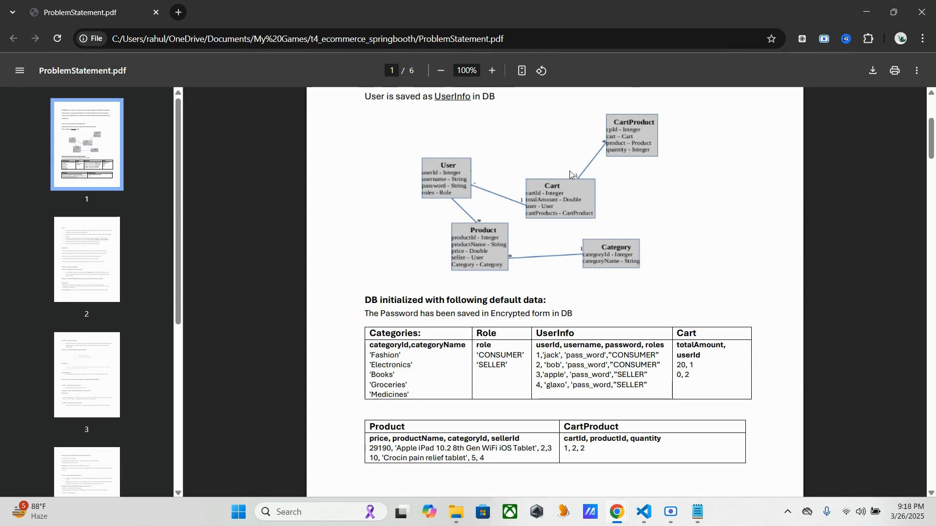
pyautogui.moveTo(667, 177)
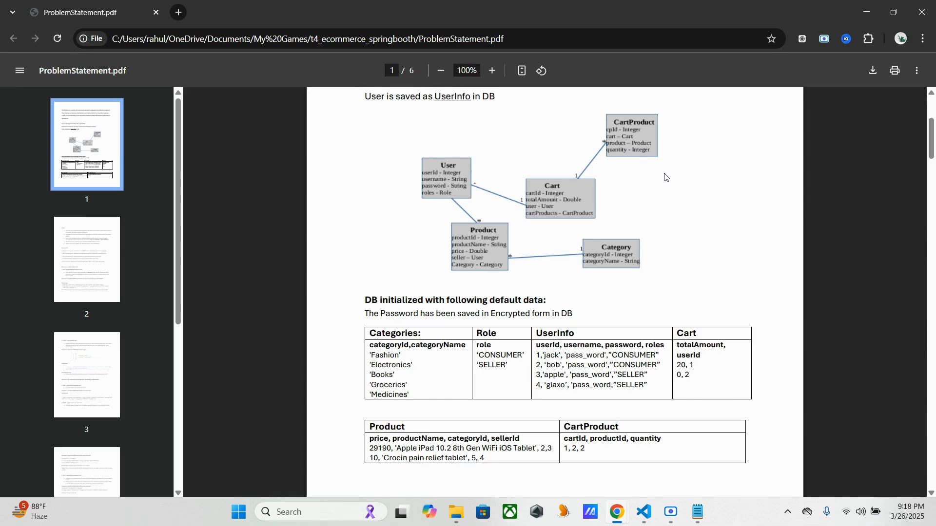
pyautogui.scroll(-3)
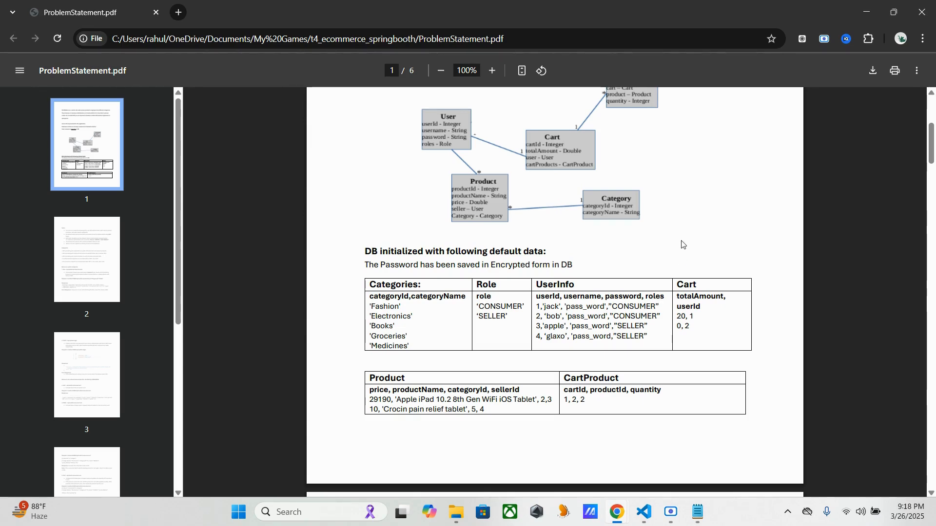
pyautogui.moveTo(683, 219)
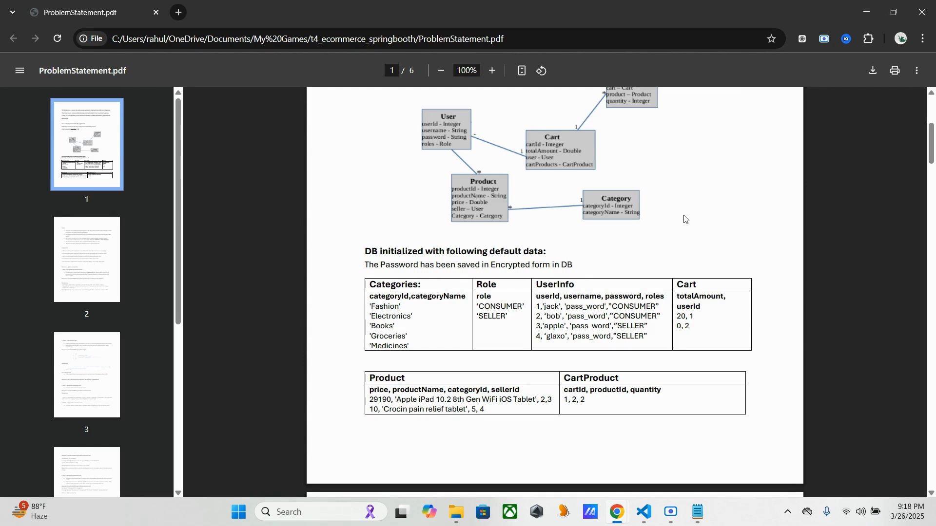
pyautogui.scroll(-3)
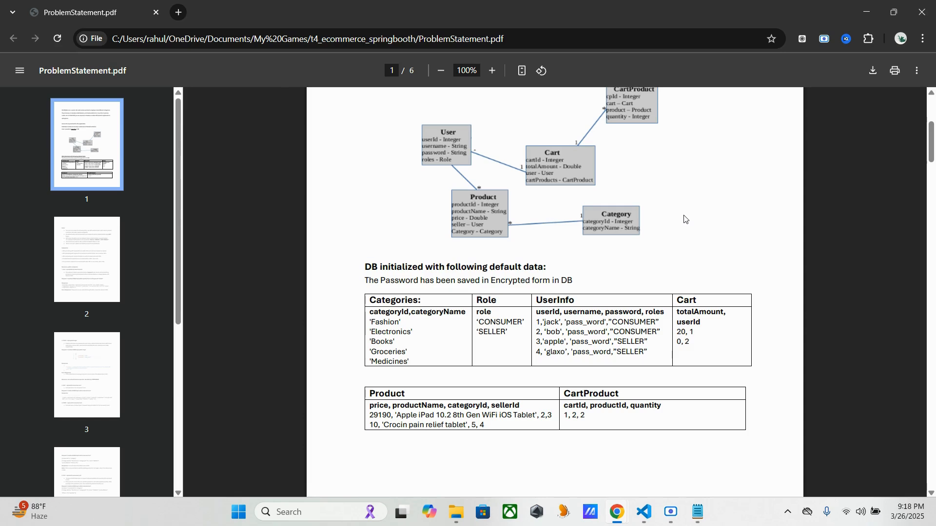
pyautogui.scroll(-3)
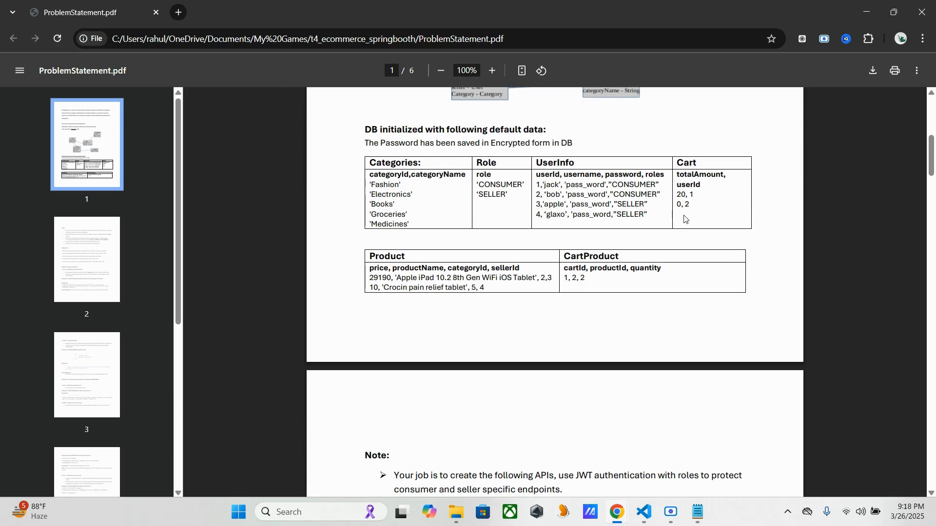
pyautogui.scroll(3)
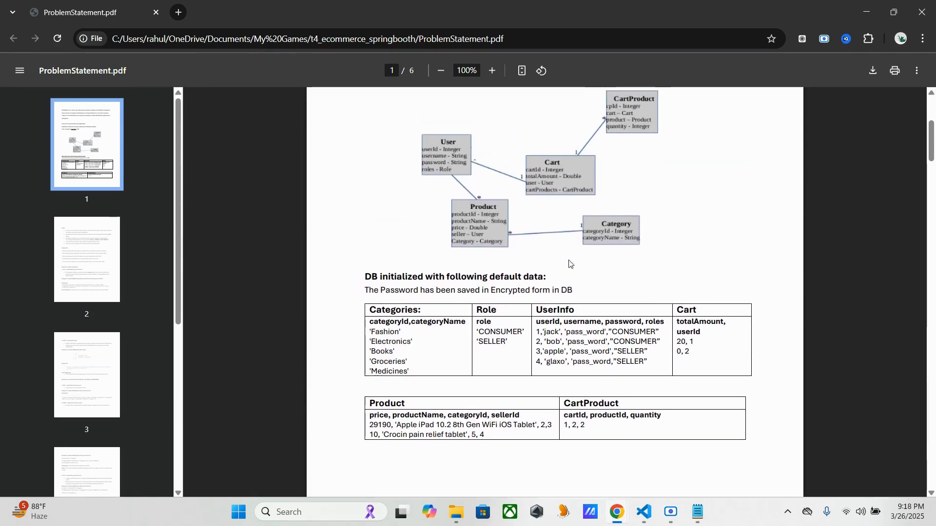
pyautogui.scroll(-3)
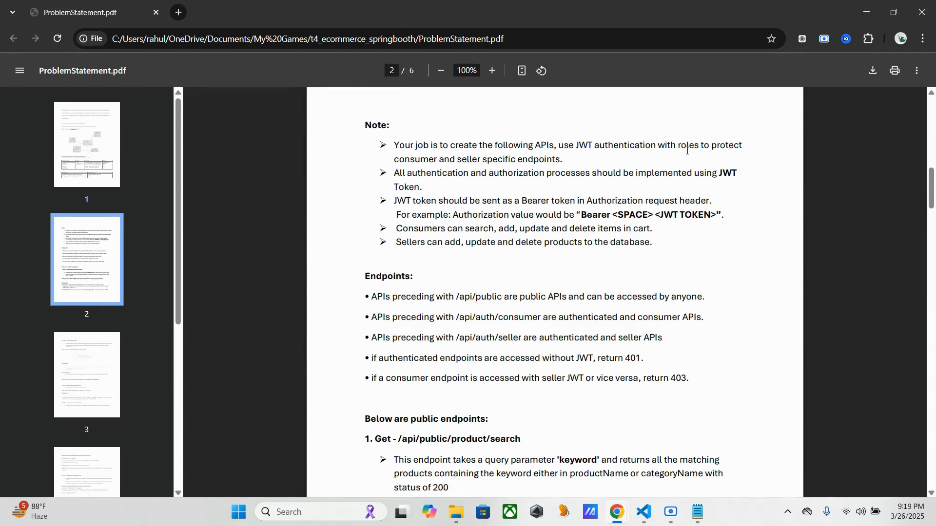
pyautogui.moveTo(702, 155)
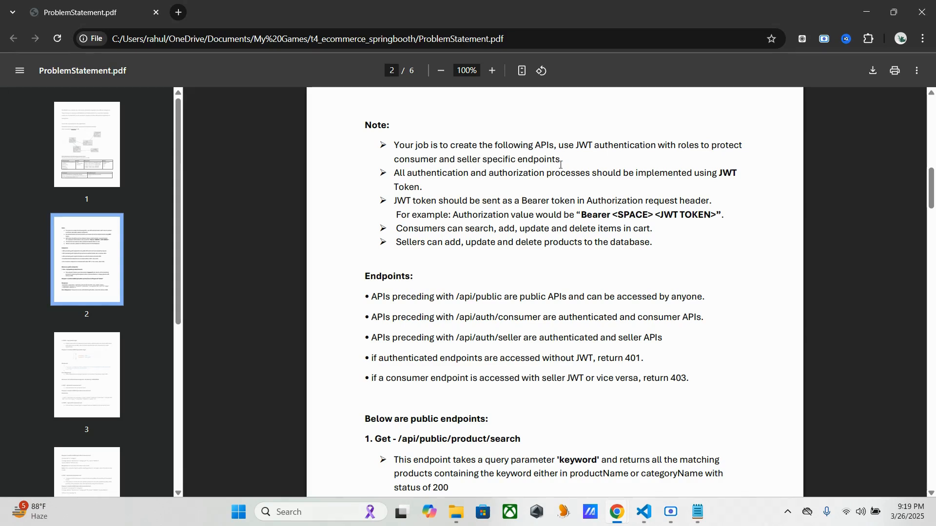
# Scroll to page 2 to read the JWT authentication note and endpoint access rules
pyautogui.scroll(-3)
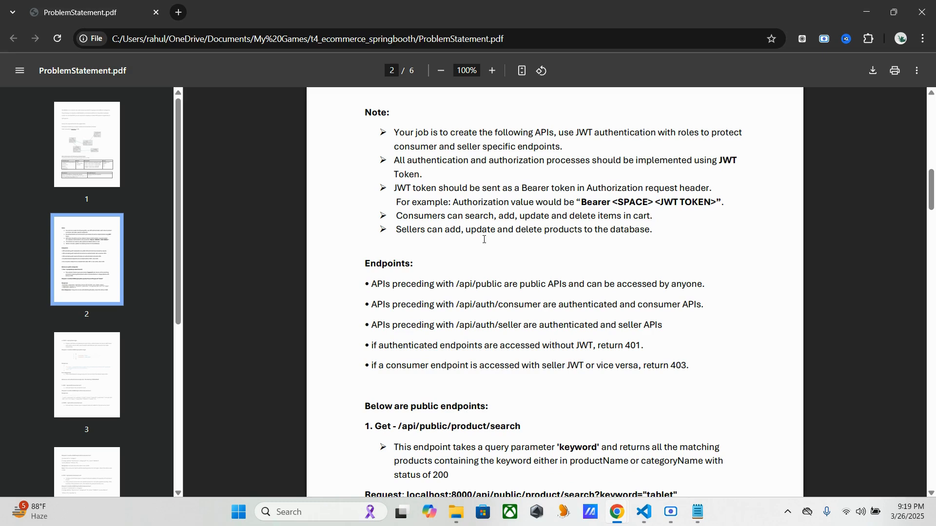
pyautogui.moveTo(399, 241)
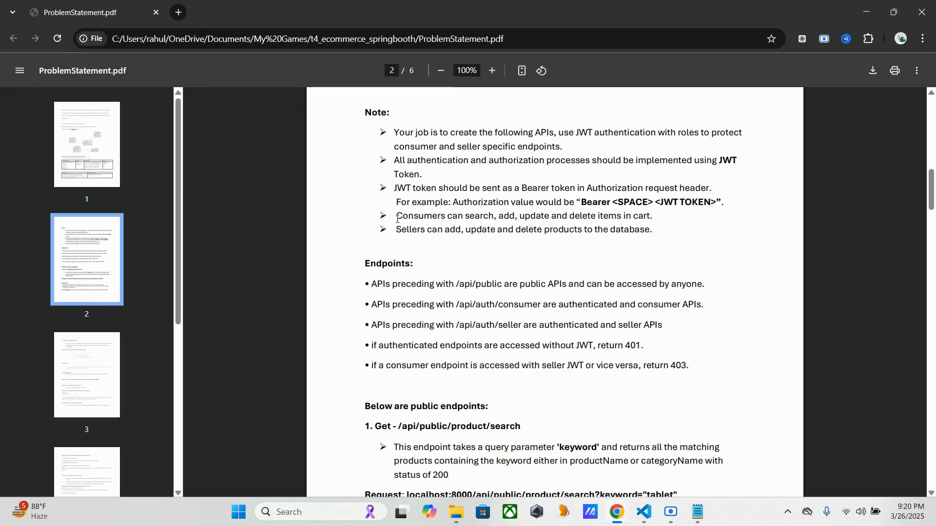
pyautogui.scroll(-3)
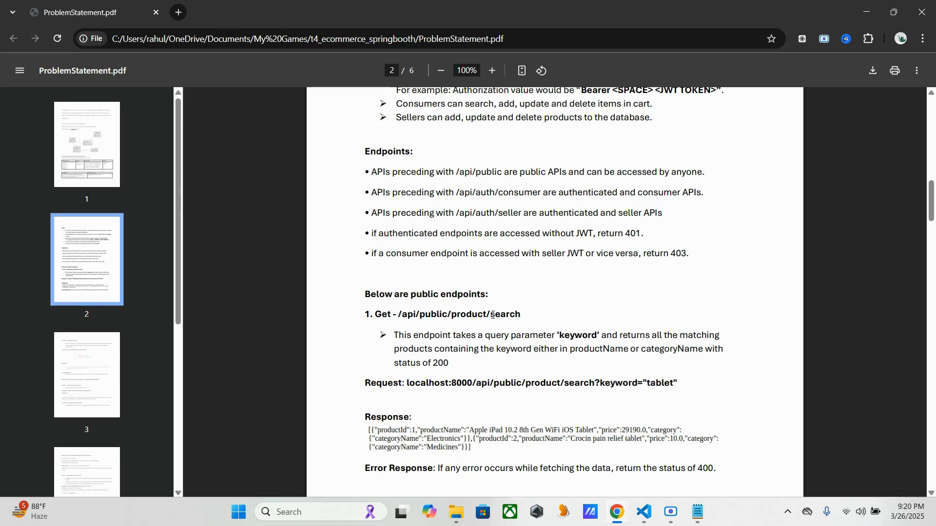
pyautogui.moveTo(405, 340)
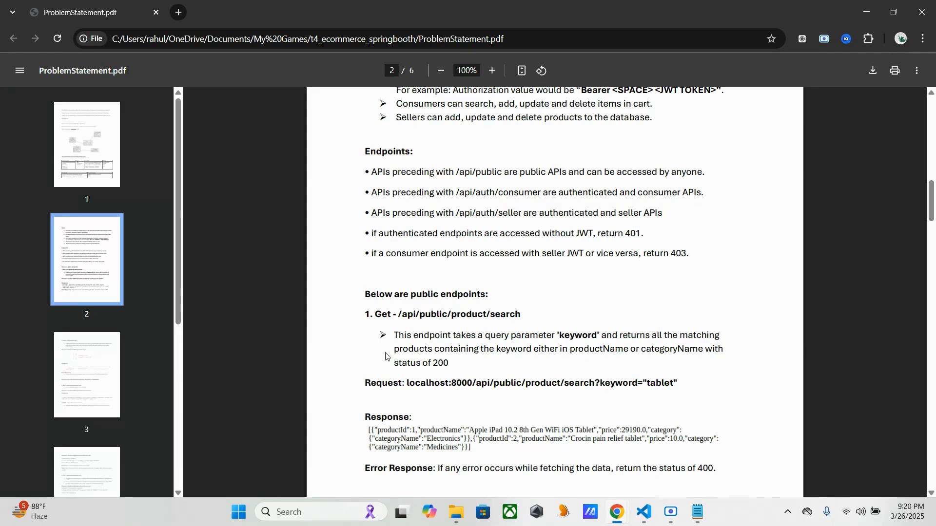
pyautogui.moveTo(570, 292)
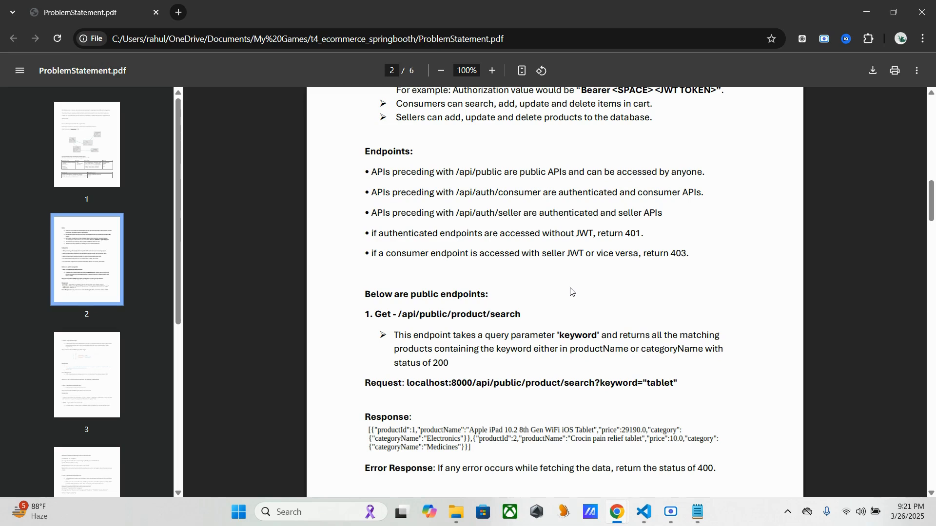
pyautogui.moveTo(407, 263)
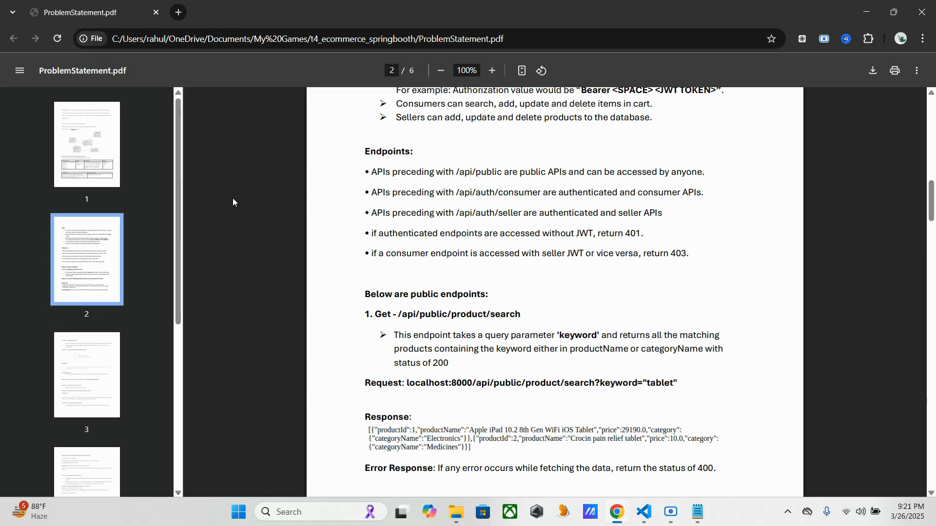
pyautogui.moveTo(658, 440)
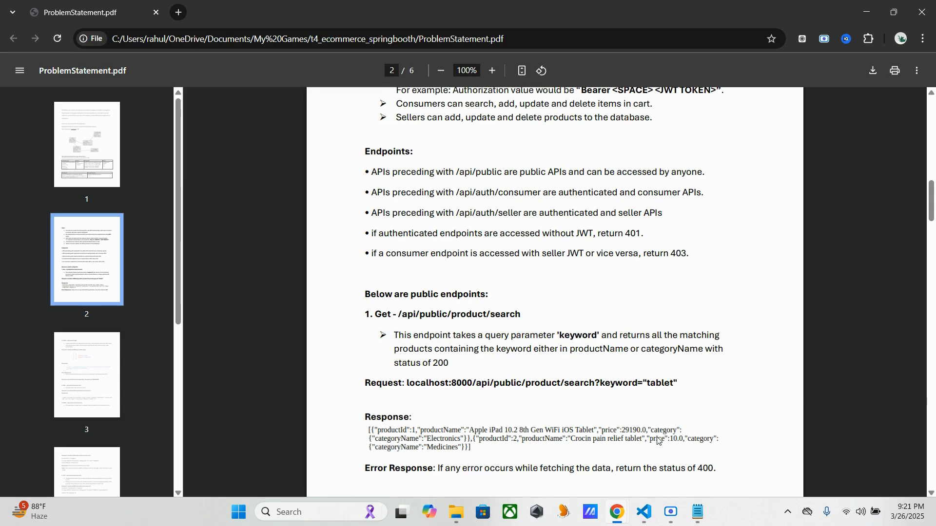
pyautogui.moveTo(634, 459)
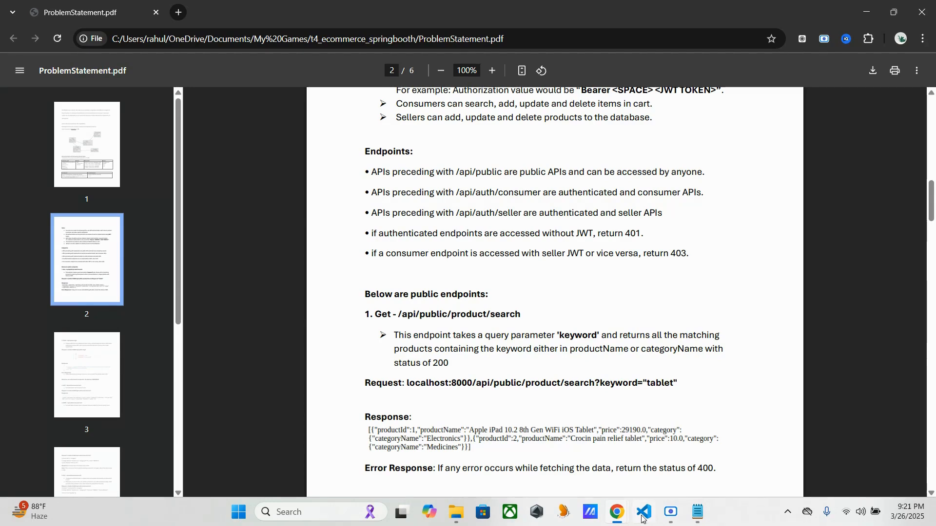
# Switch to VS Code and scroll EcommerceApplicationTests.java to the productSearchStatus and productSearchWithoutKeyword tests
pyautogui.click(643, 516)
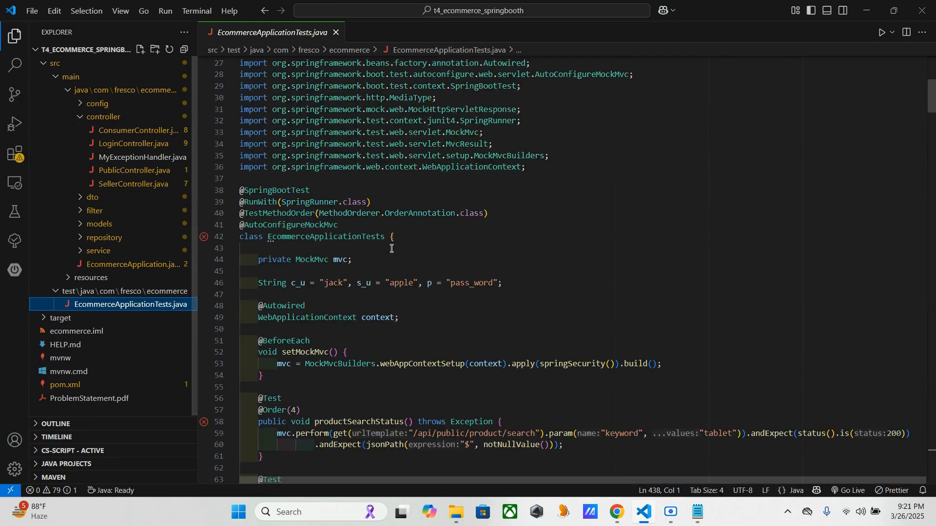
pyautogui.scroll(-3)
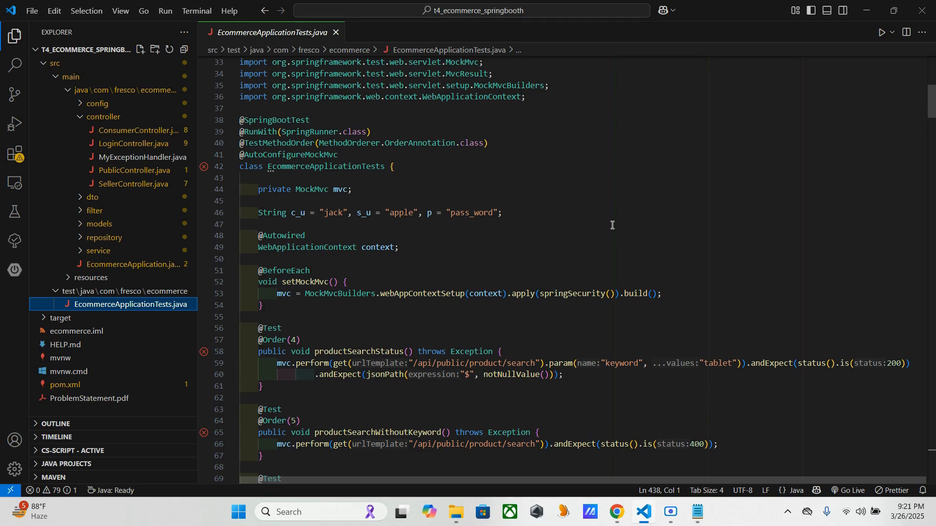
pyautogui.scroll(-3)
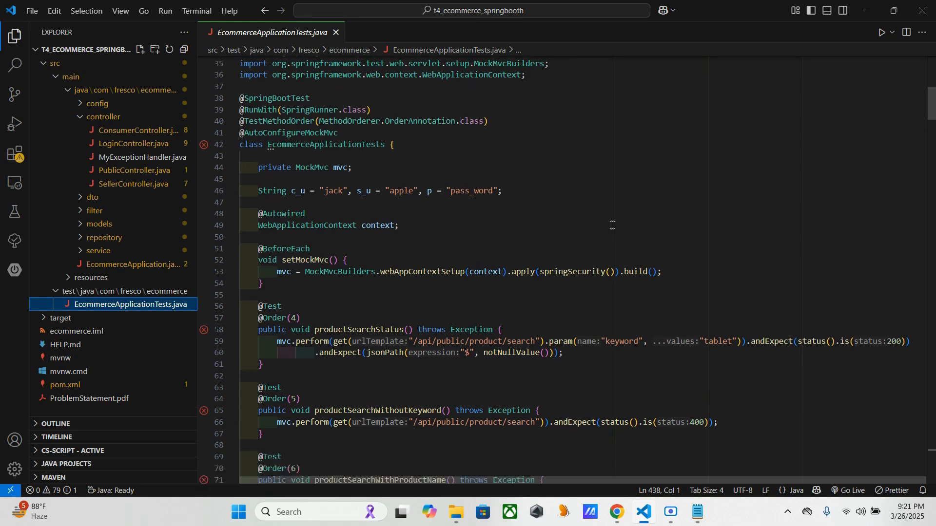
pyautogui.scroll(-3)
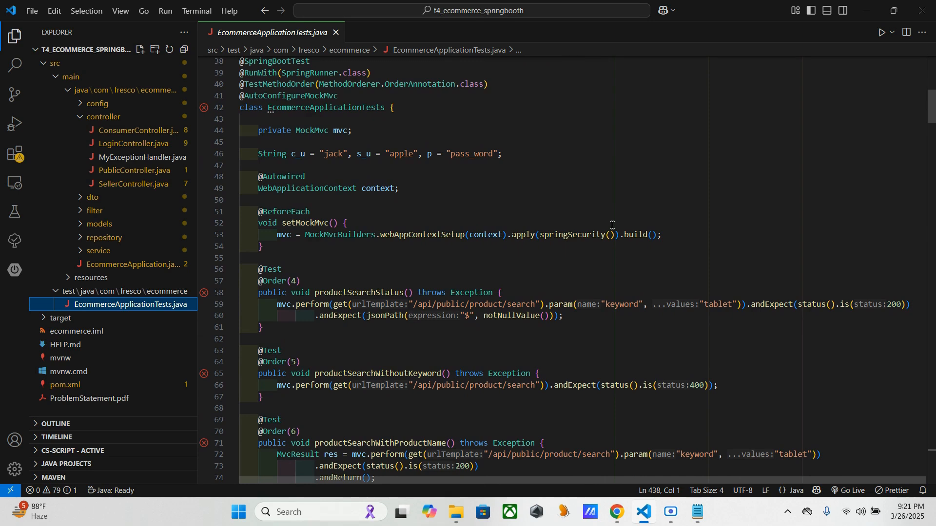
pyautogui.moveTo(429, 305)
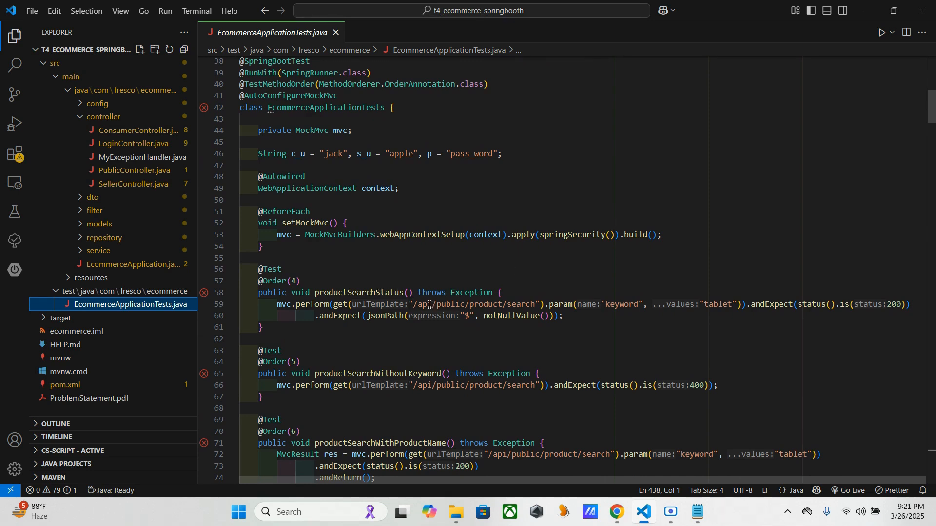
pyautogui.moveTo(349, 291)
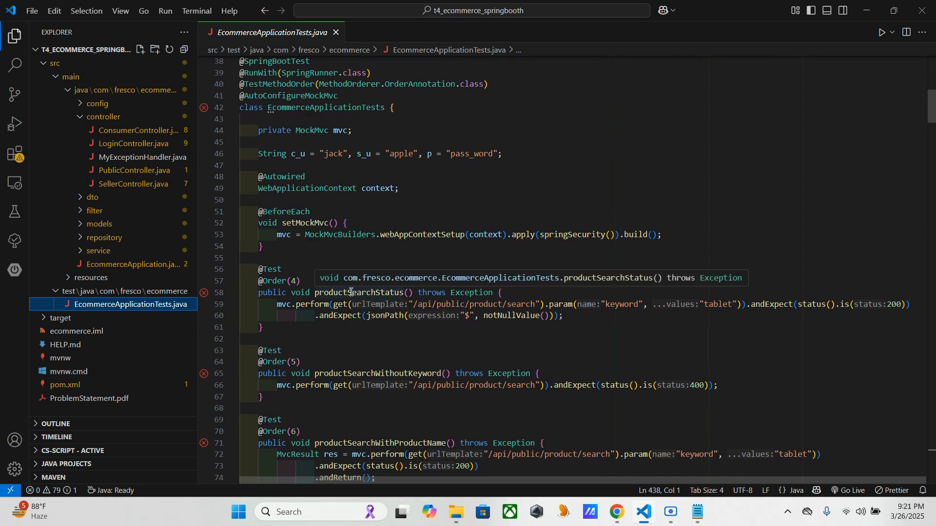
pyautogui.moveTo(635, 224)
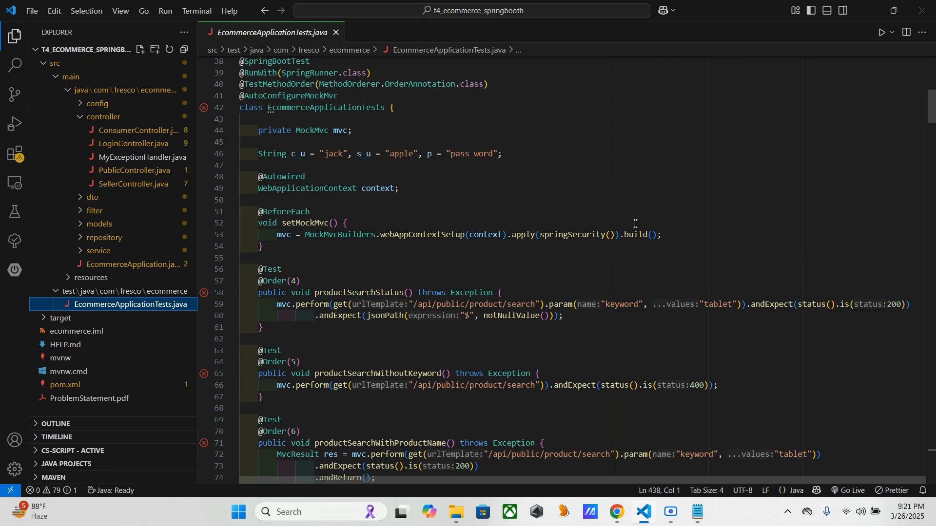
pyautogui.moveTo(588, 286)
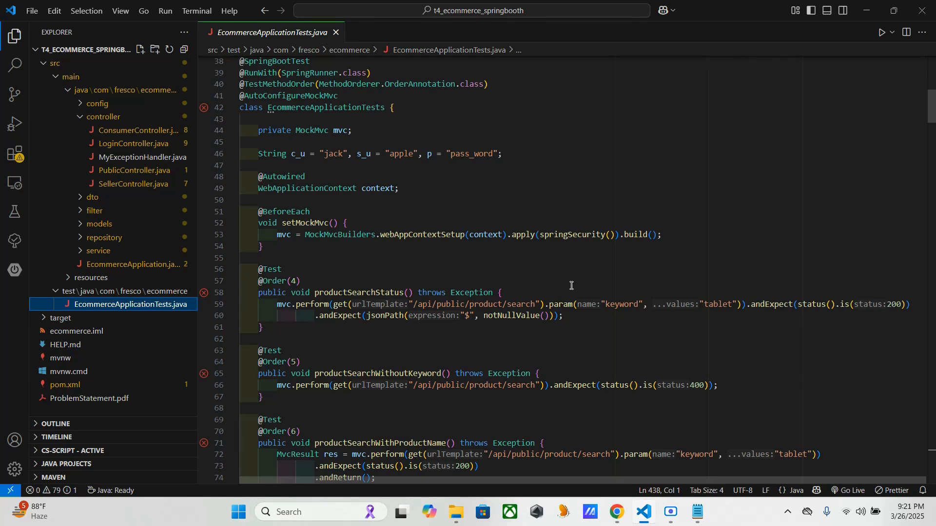
pyautogui.moveTo(812, 344)
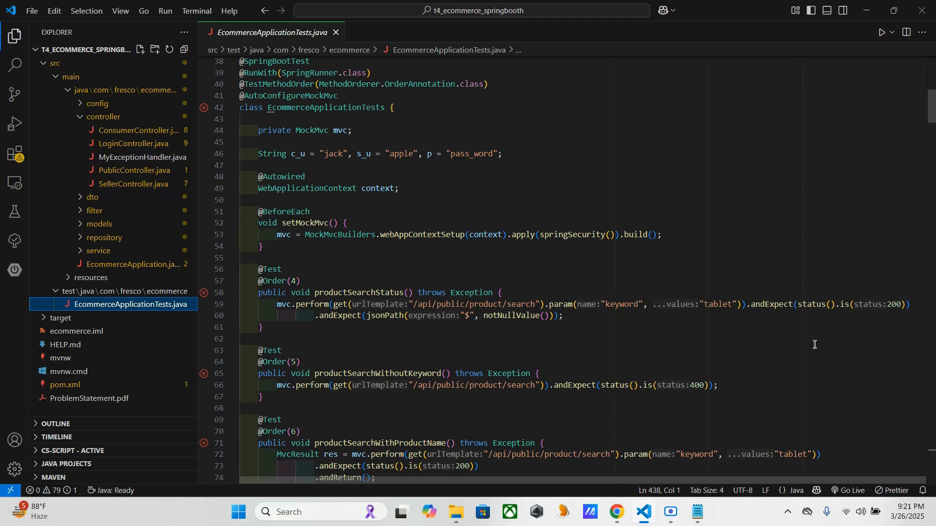
pyautogui.moveTo(304, 306)
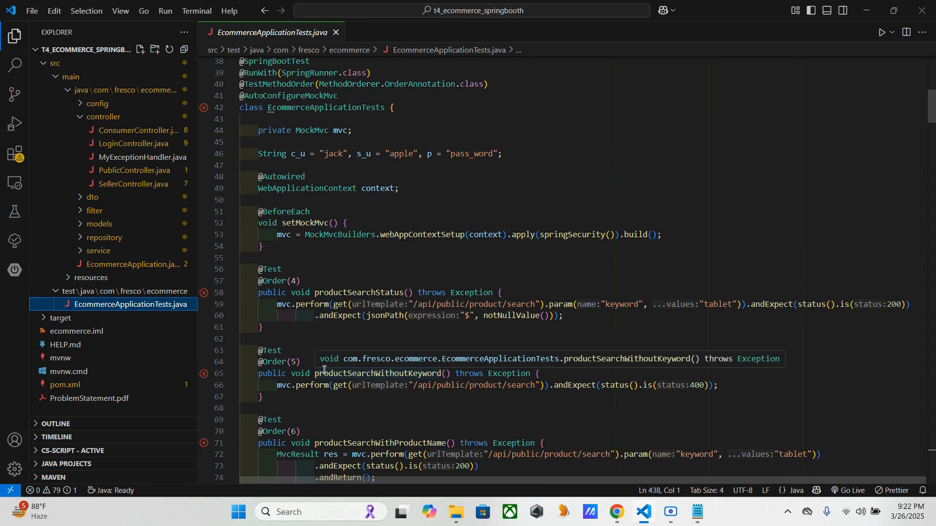
pyautogui.moveTo(336, 326)
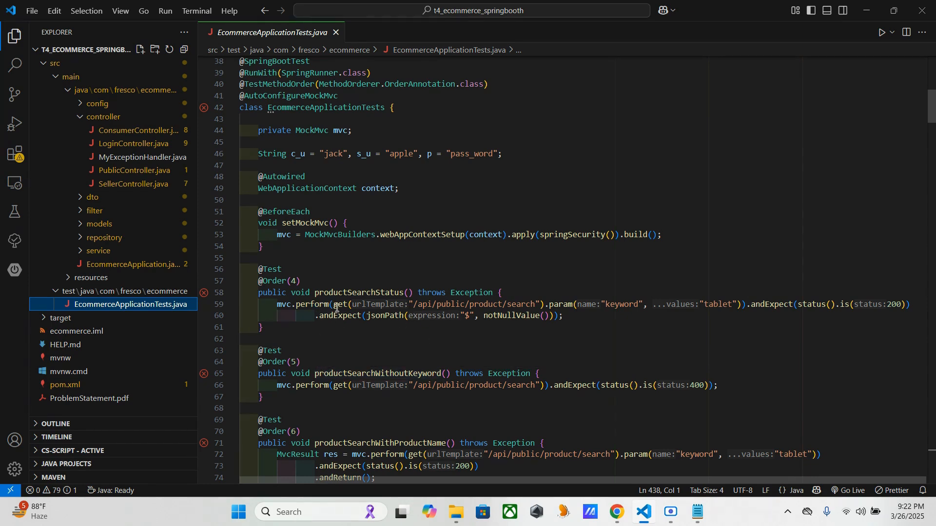
pyautogui.moveTo(339, 304)
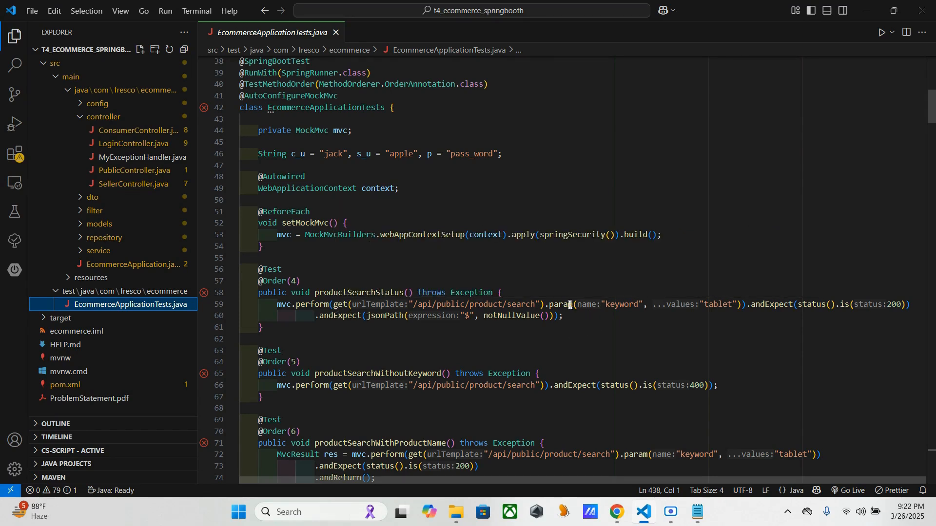
pyautogui.moveTo(613, 295)
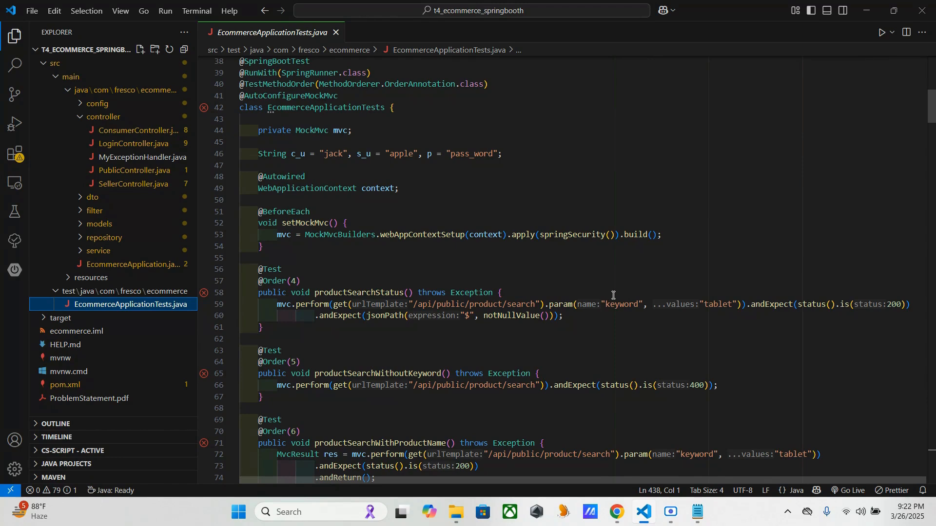
pyautogui.moveTo(722, 302)
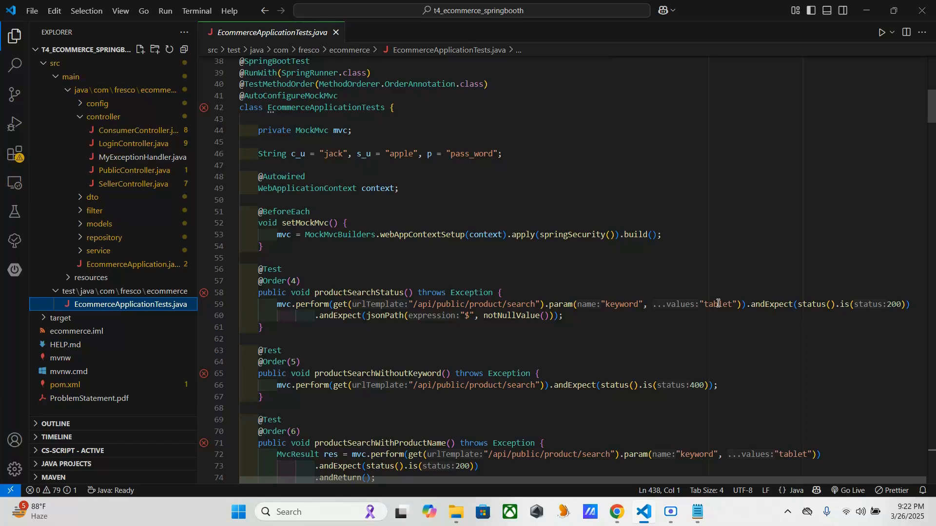
pyautogui.moveTo(580, 242)
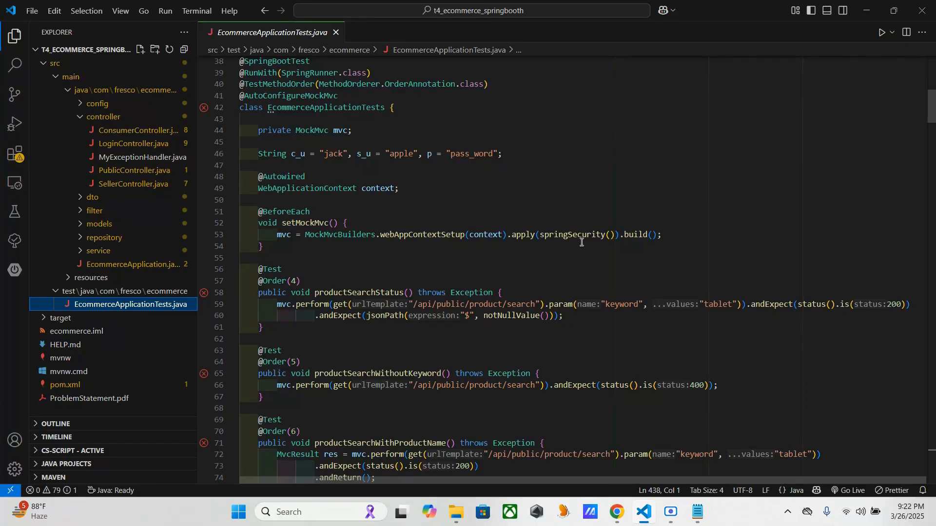
pyautogui.moveTo(770, 305)
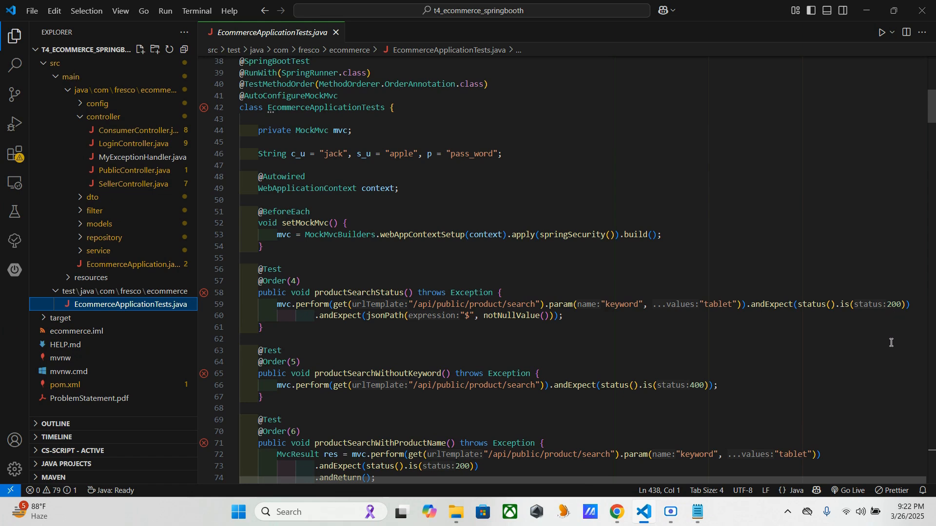
pyautogui.moveTo(357, 355)
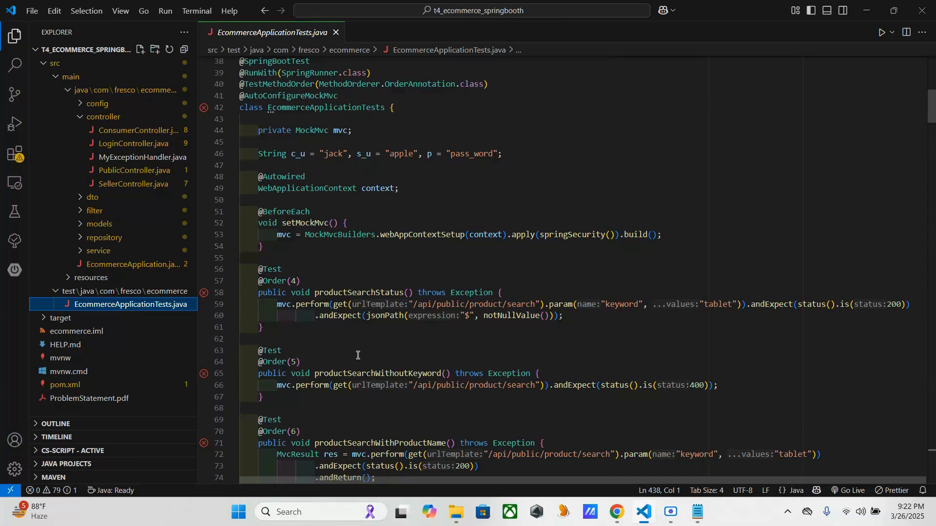
pyautogui.moveTo(386, 318)
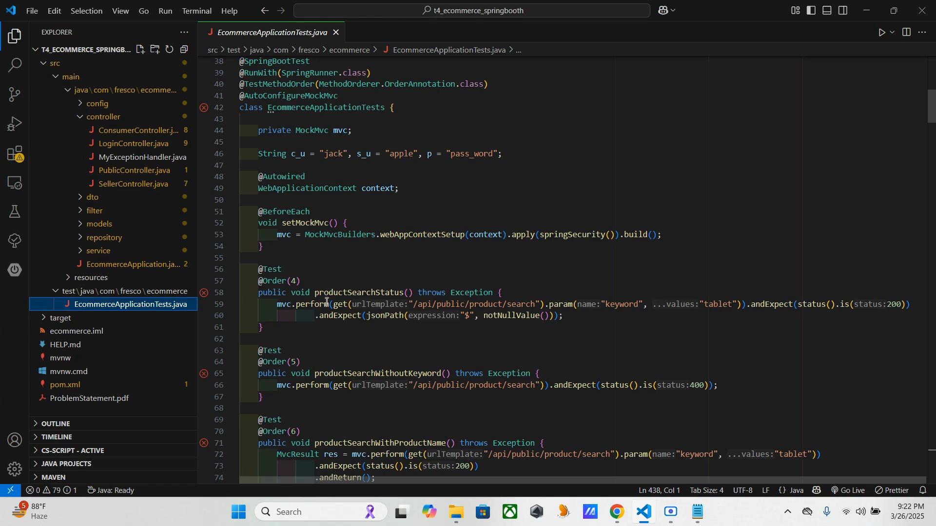
pyautogui.moveTo(334, 292)
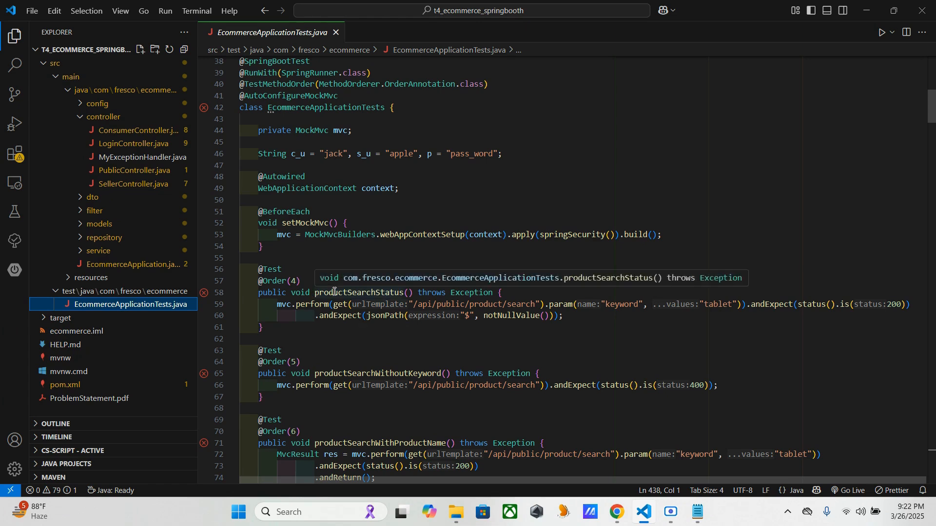
pyautogui.scroll(-3)
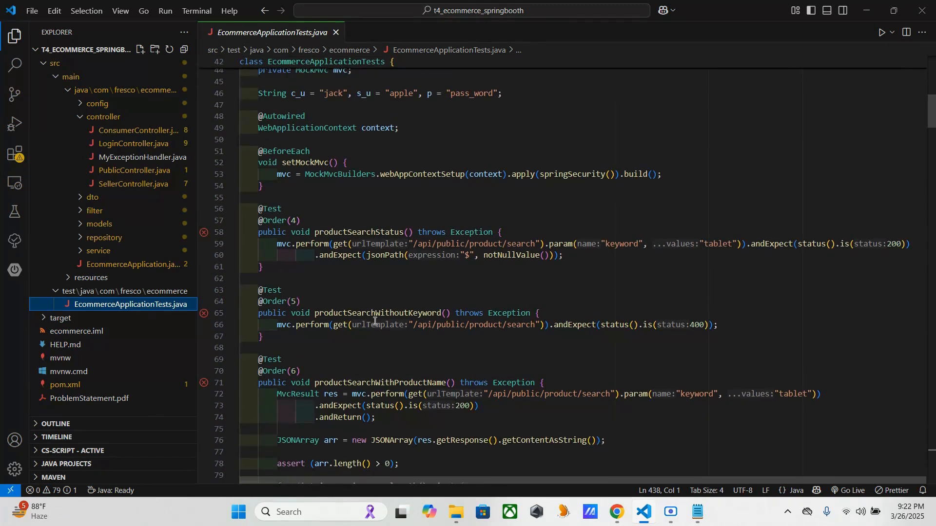
pyautogui.moveTo(378, 292)
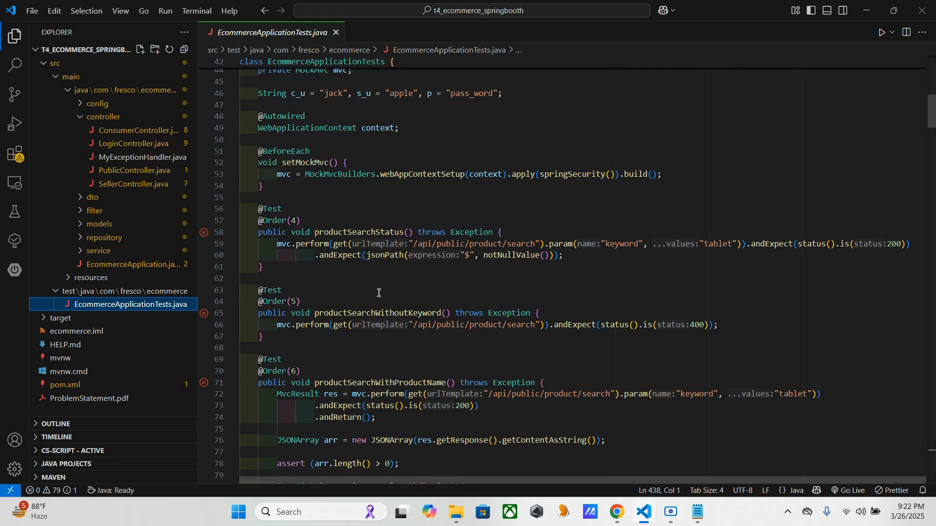
pyautogui.moveTo(428, 286)
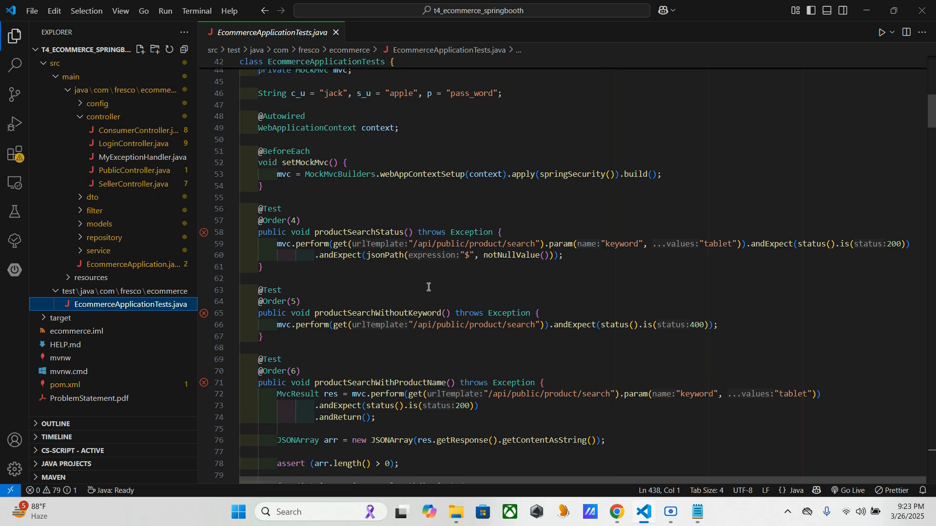
pyautogui.moveTo(499, 304)
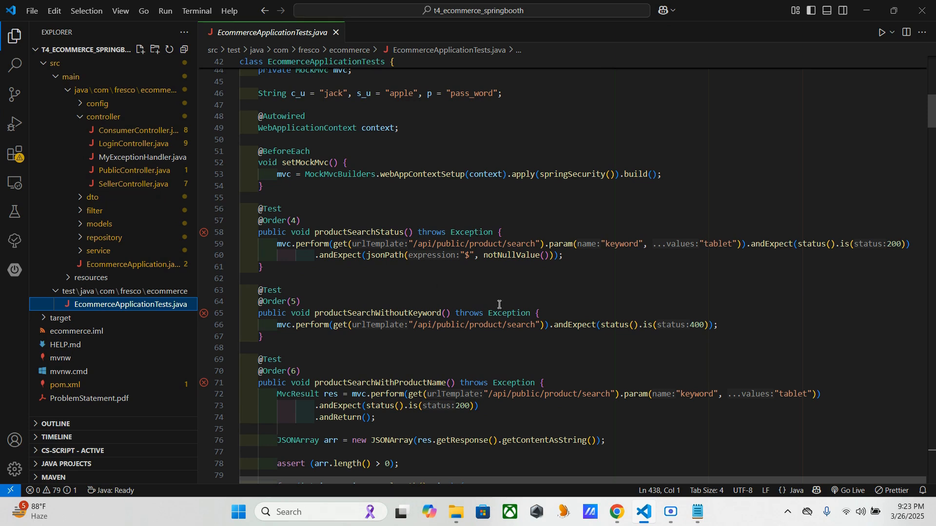
pyautogui.moveTo(706, 330)
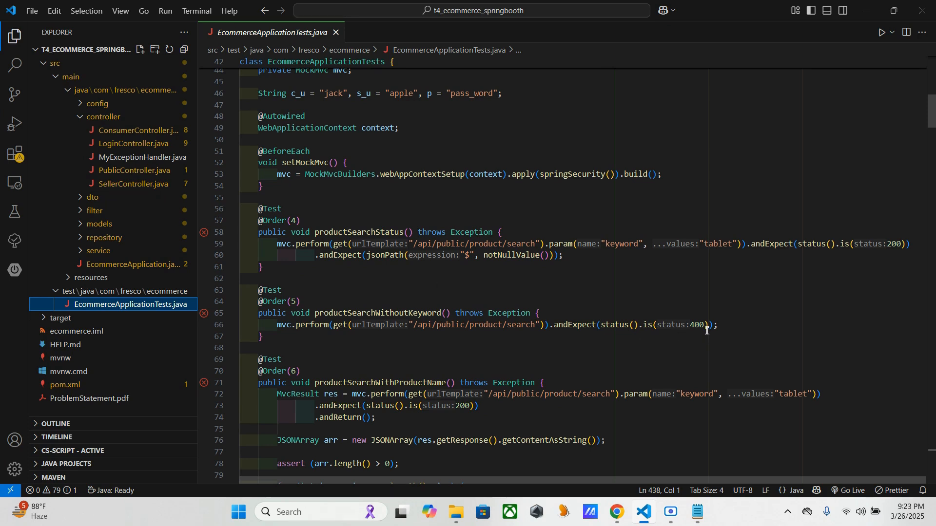
pyautogui.moveTo(650, 334)
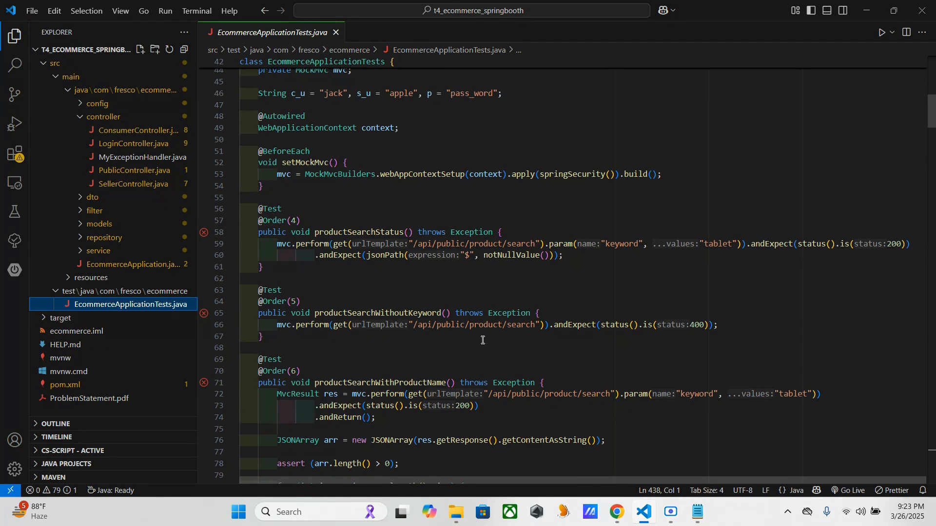
pyautogui.moveTo(477, 331)
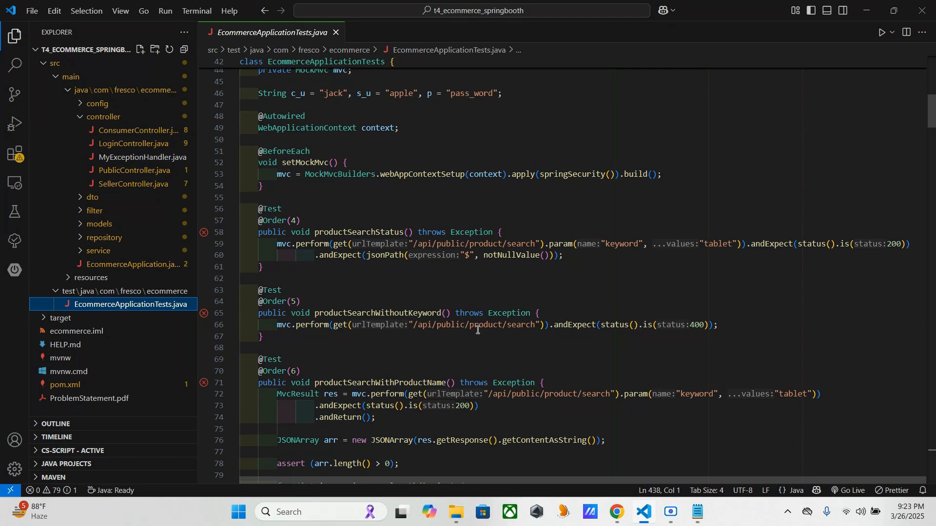
pyautogui.moveTo(305, 271)
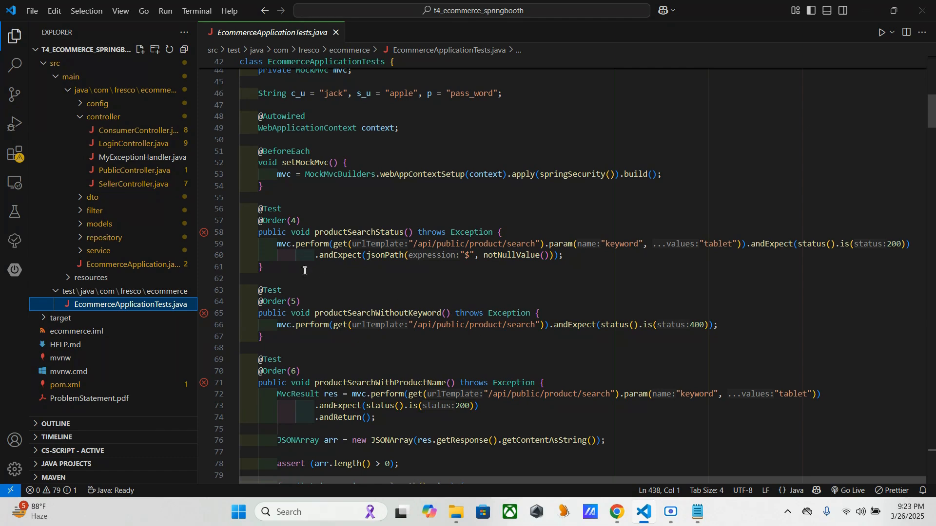
pyautogui.scroll(-3)
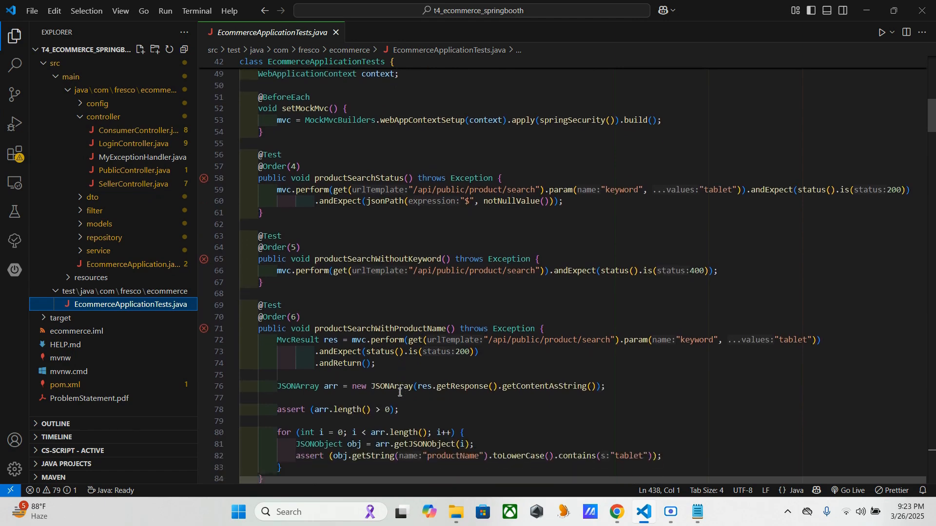
pyautogui.scroll(-3)
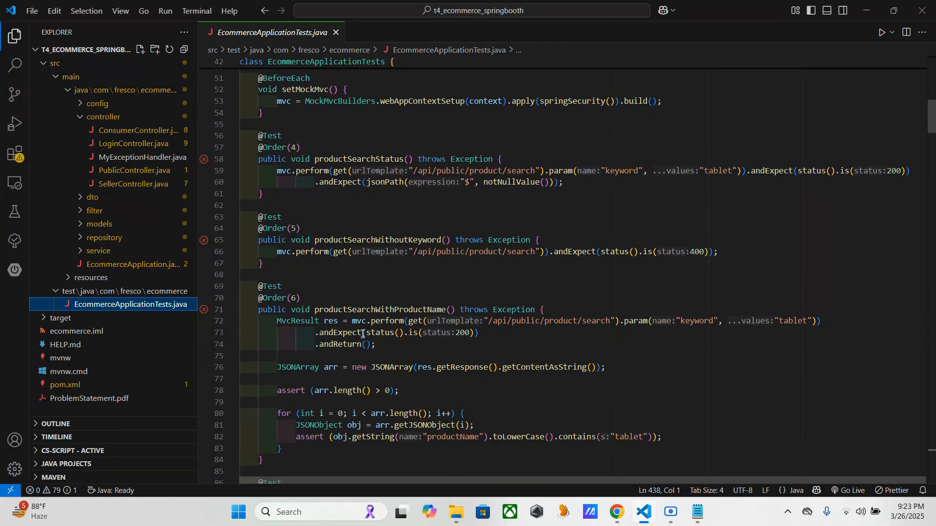
pyautogui.scroll(-3)
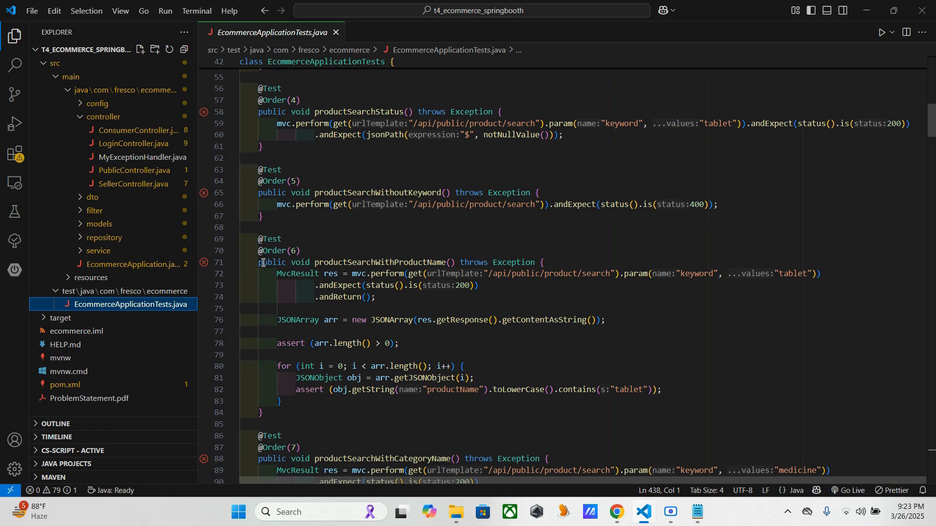
pyautogui.moveTo(439, 393)
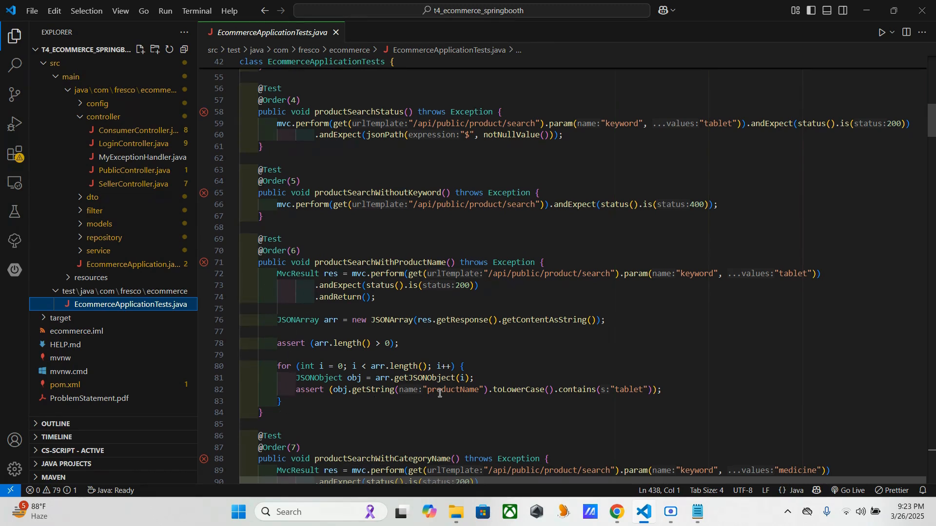
pyautogui.moveTo(496, 372)
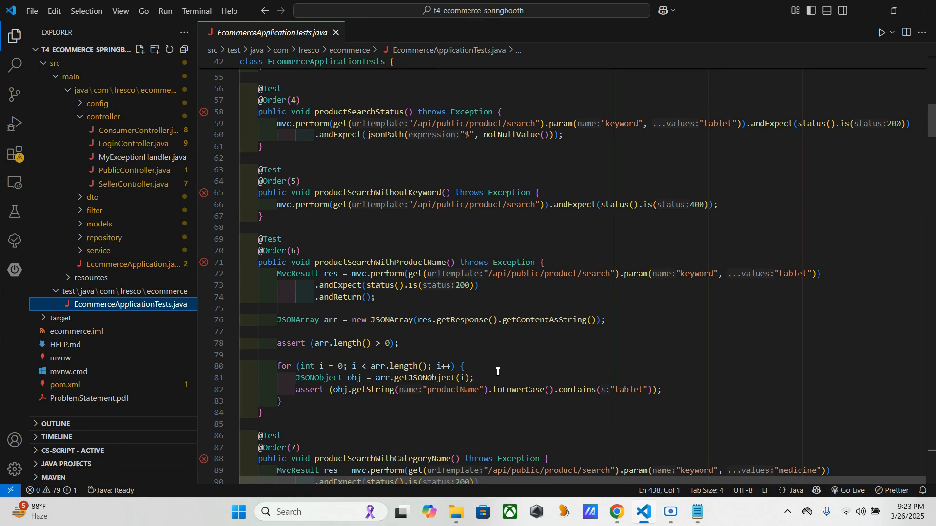
pyautogui.moveTo(384, 279)
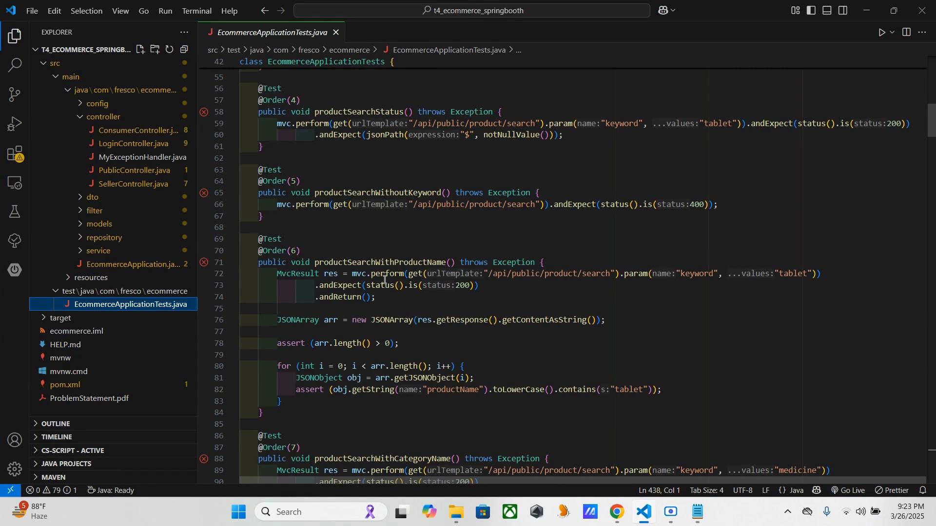
pyautogui.moveTo(541, 250)
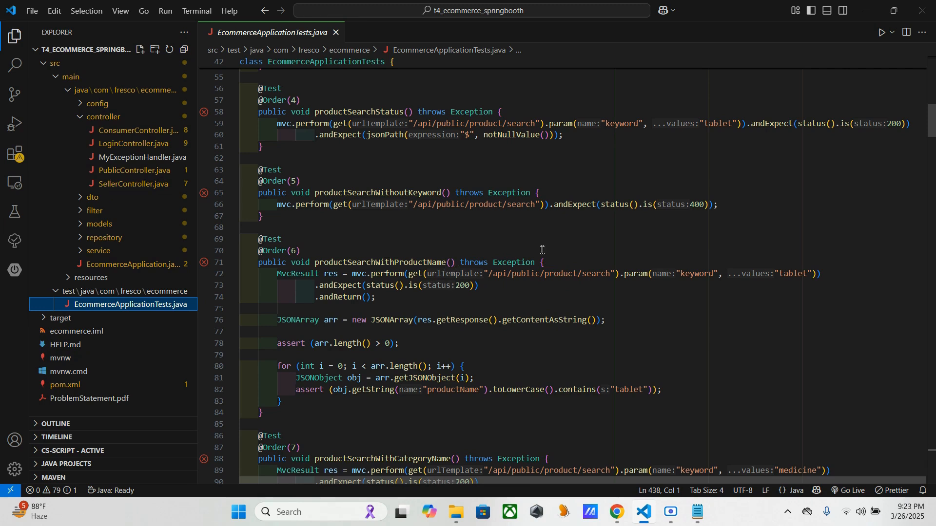
pyautogui.moveTo(796, 272)
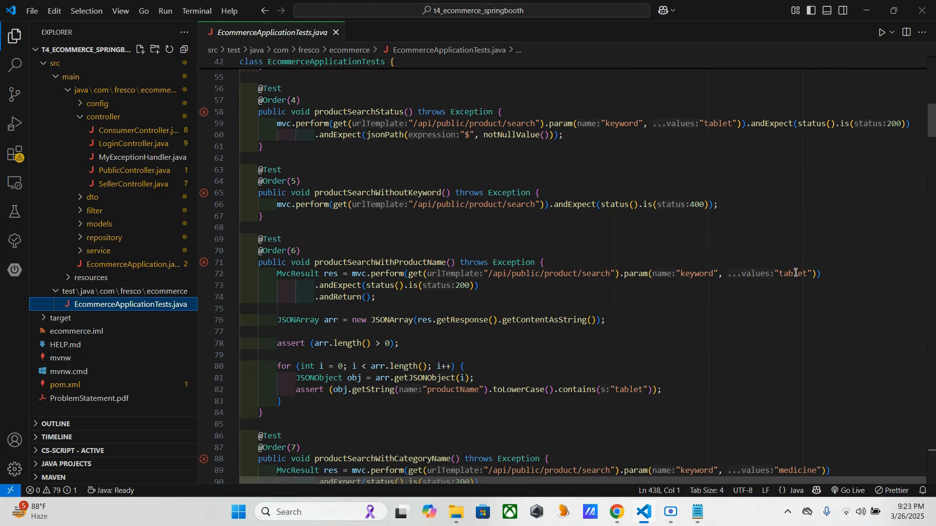
pyautogui.moveTo(542, 293)
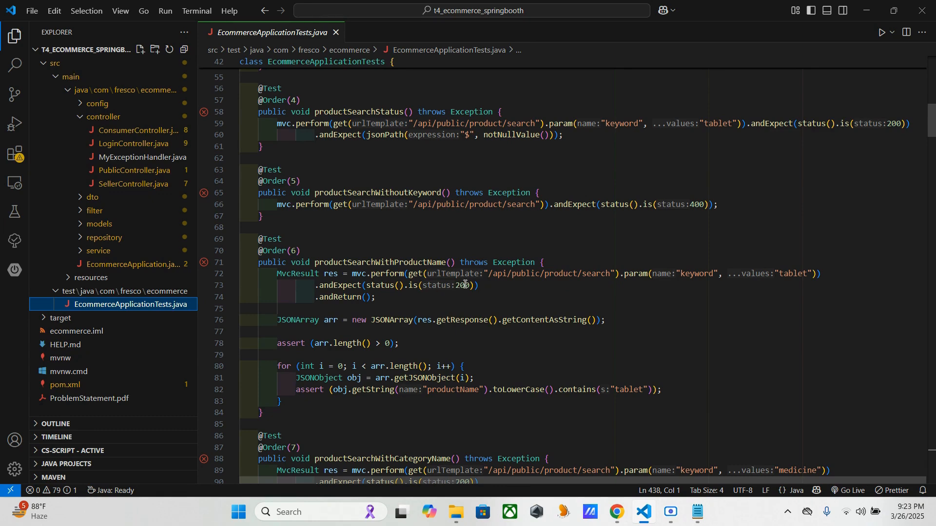
pyautogui.moveTo(410, 285)
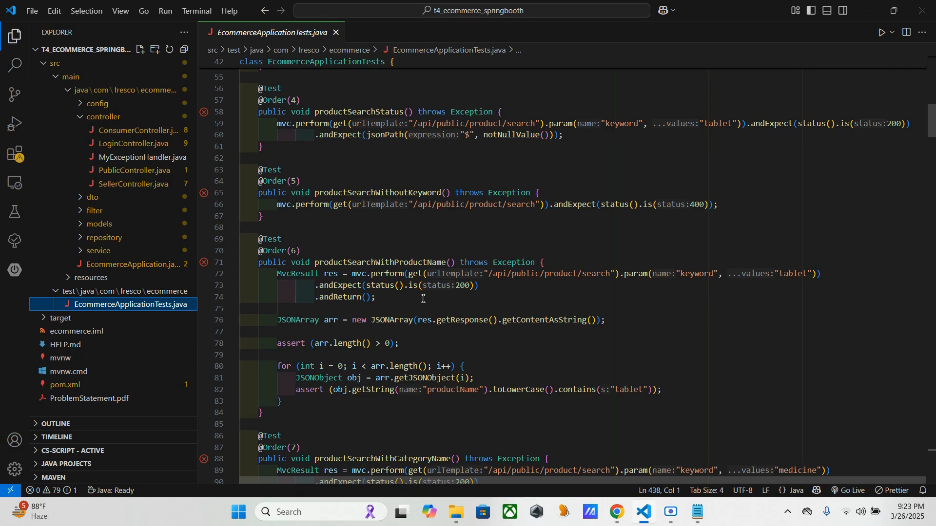
pyautogui.moveTo(346, 299)
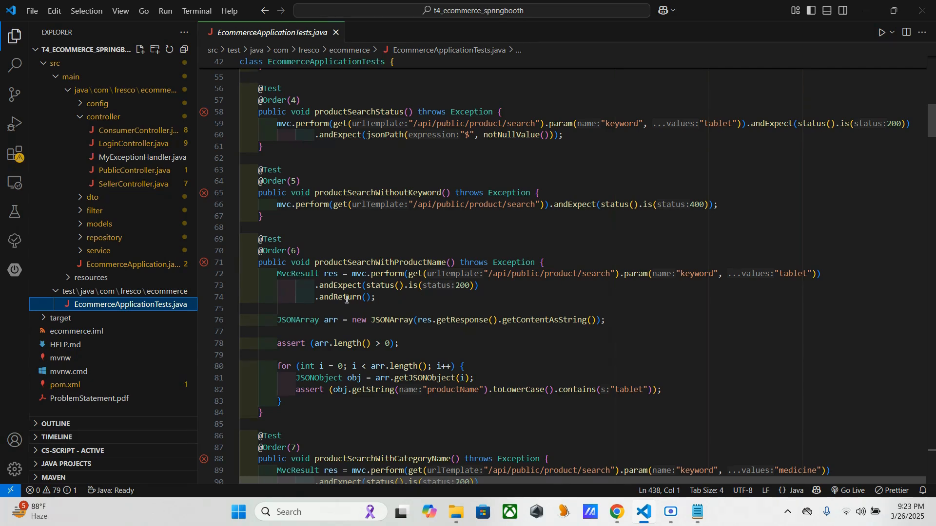
pyautogui.moveTo(348, 296)
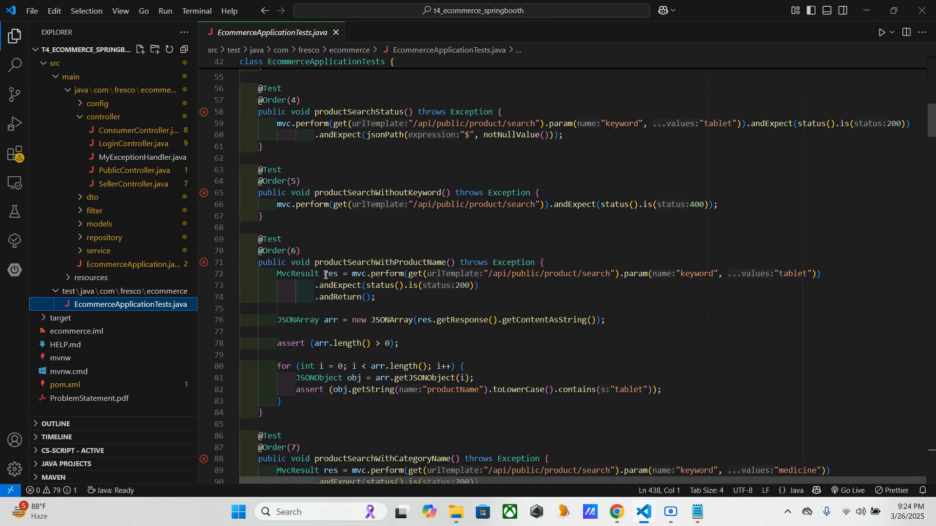
pyautogui.scroll(-3)
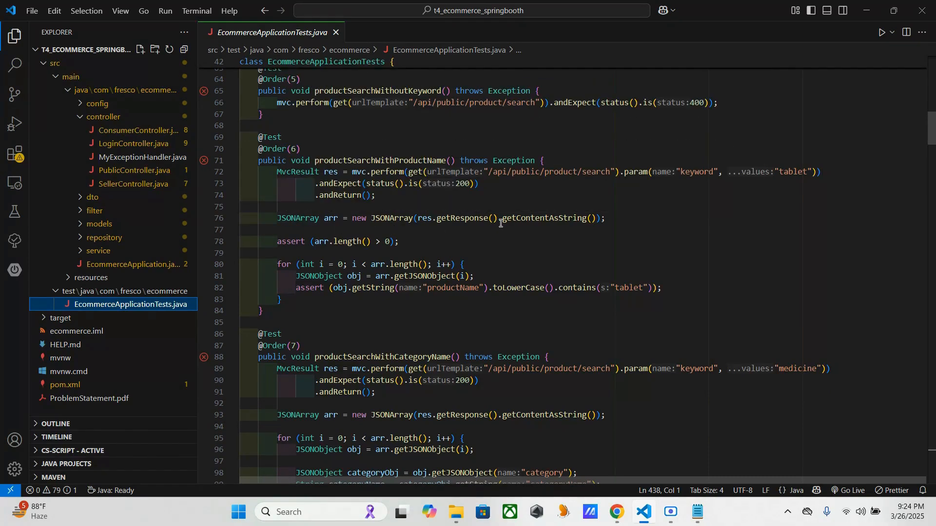
pyautogui.moveTo(512, 233)
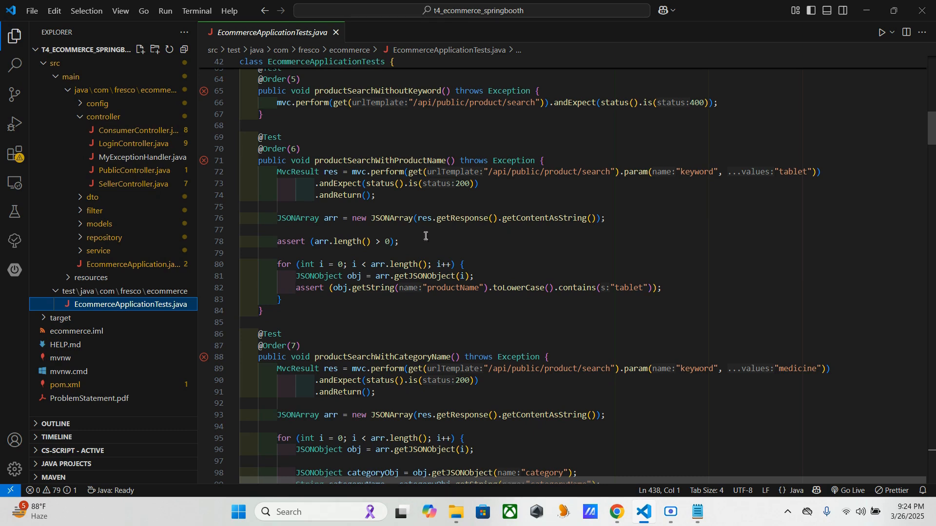
pyautogui.moveTo(431, 218)
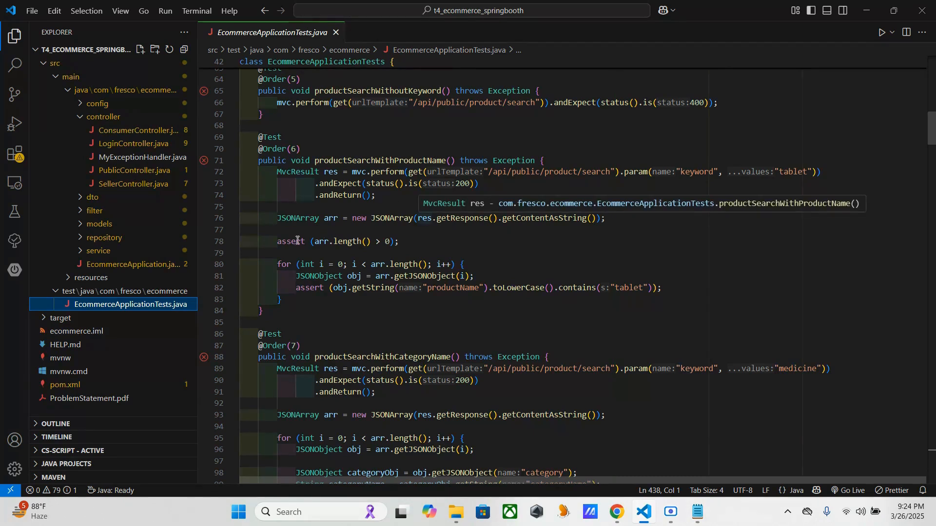
pyautogui.moveTo(461, 241)
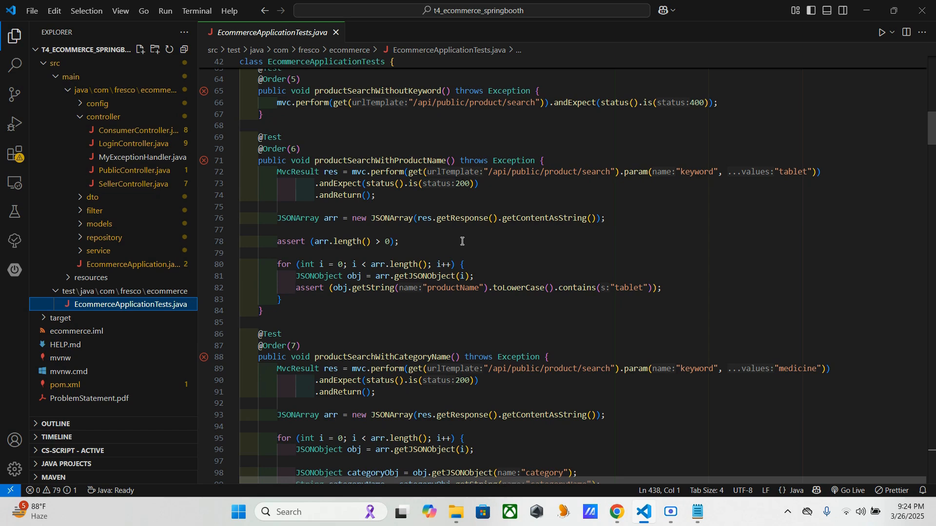
pyautogui.moveTo(539, 174)
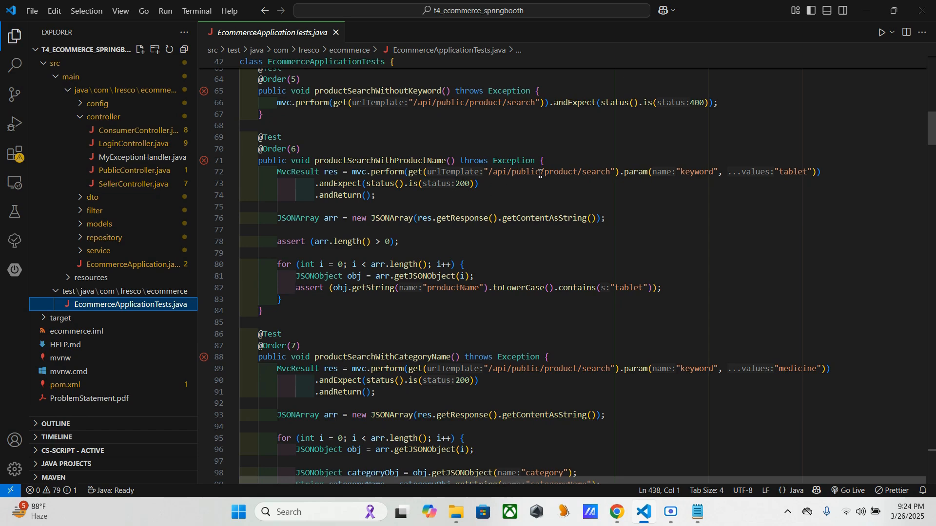
pyautogui.moveTo(692, 170)
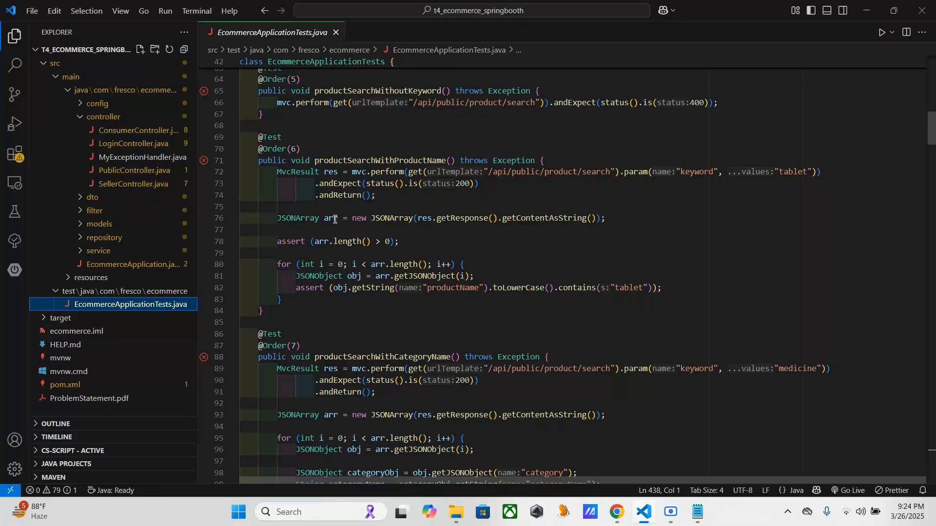
pyautogui.moveTo(424, 303)
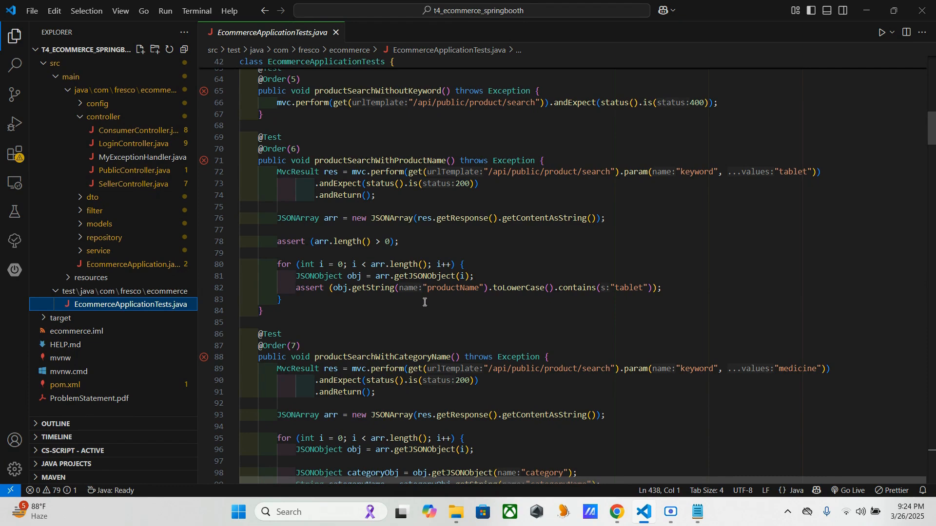
pyautogui.moveTo(414, 270)
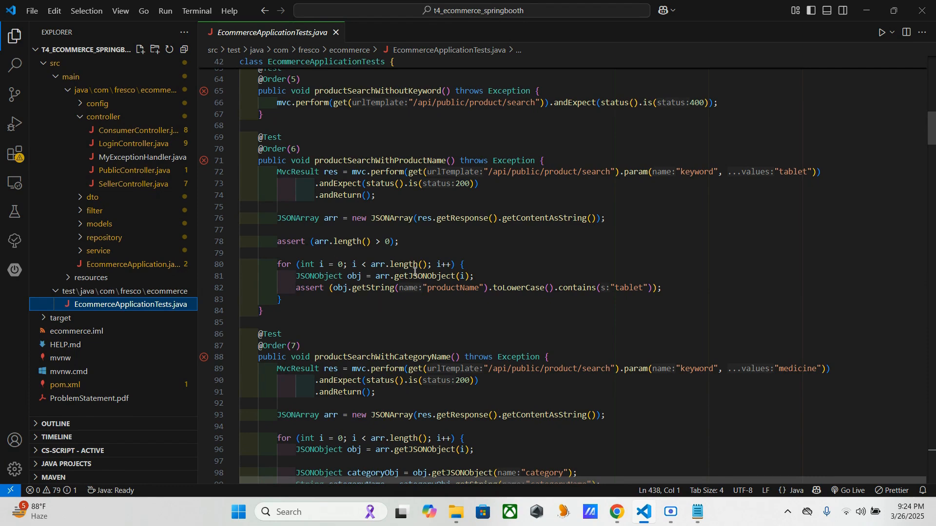
pyautogui.moveTo(407, 276)
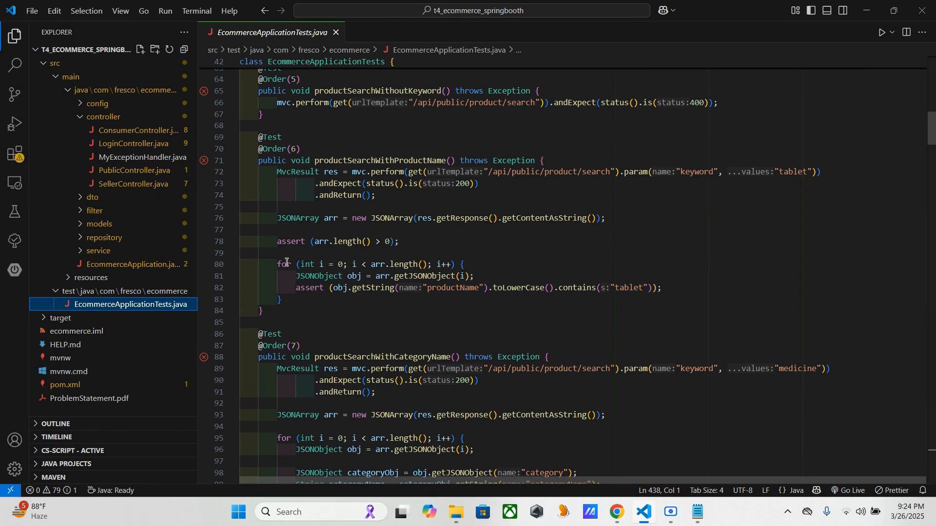
pyautogui.moveTo(515, 253)
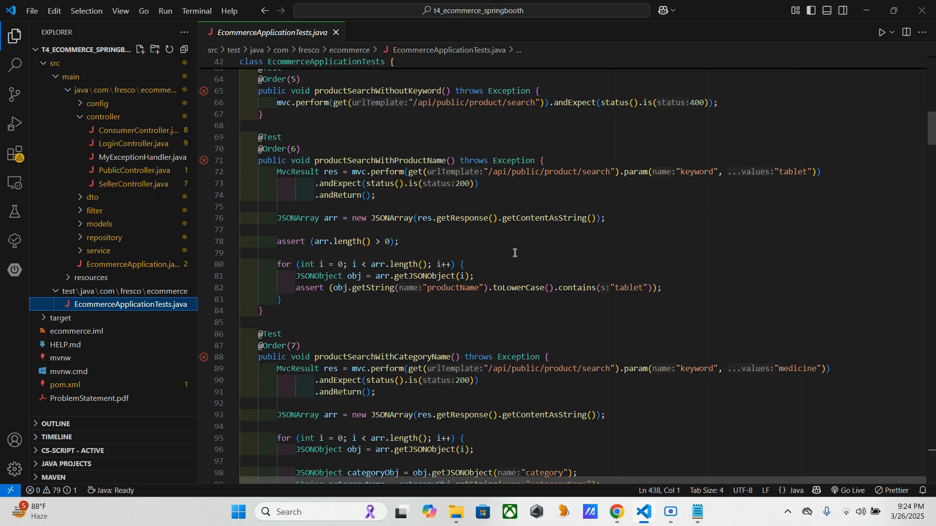
pyautogui.moveTo(494, 295)
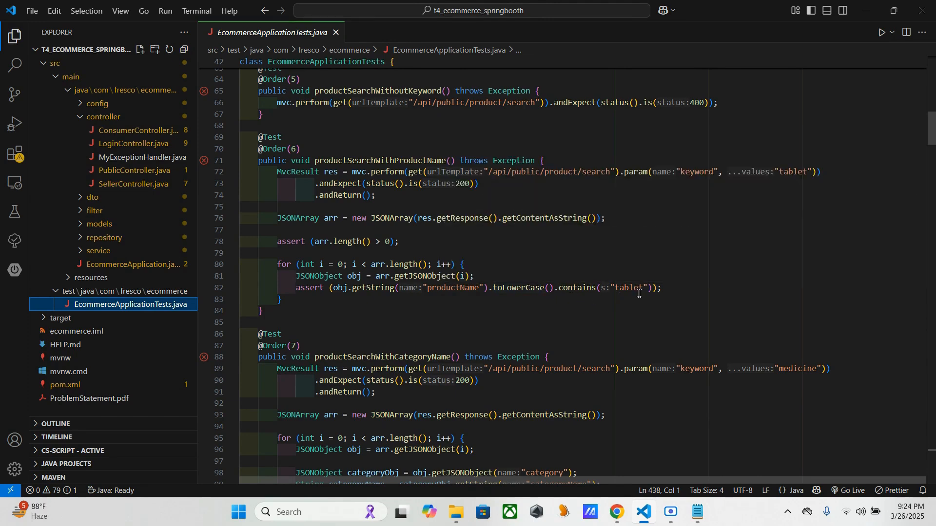
pyautogui.moveTo(599, 330)
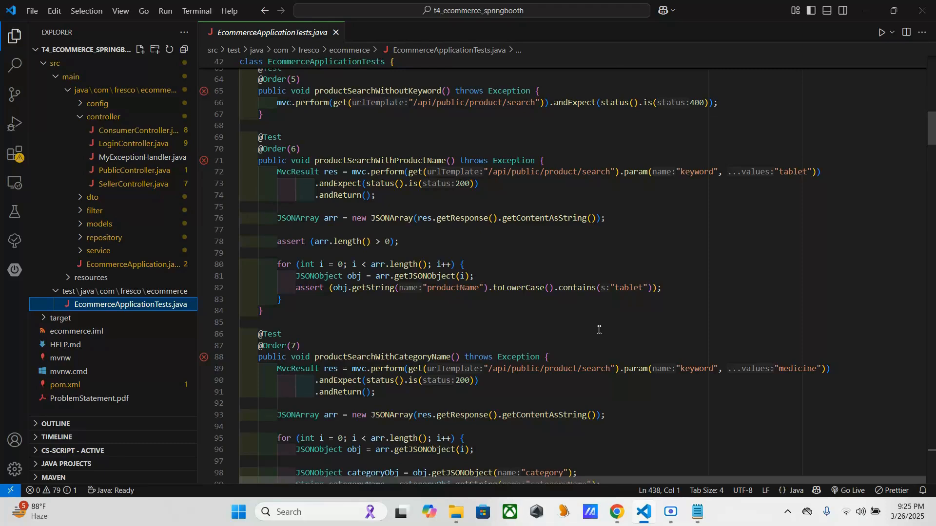
pyautogui.scroll(-3)
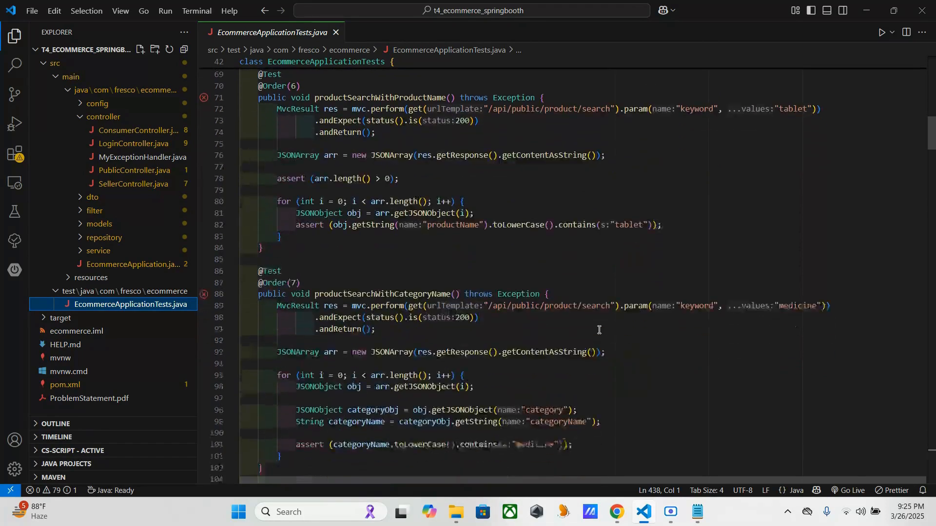
pyautogui.scroll(-3)
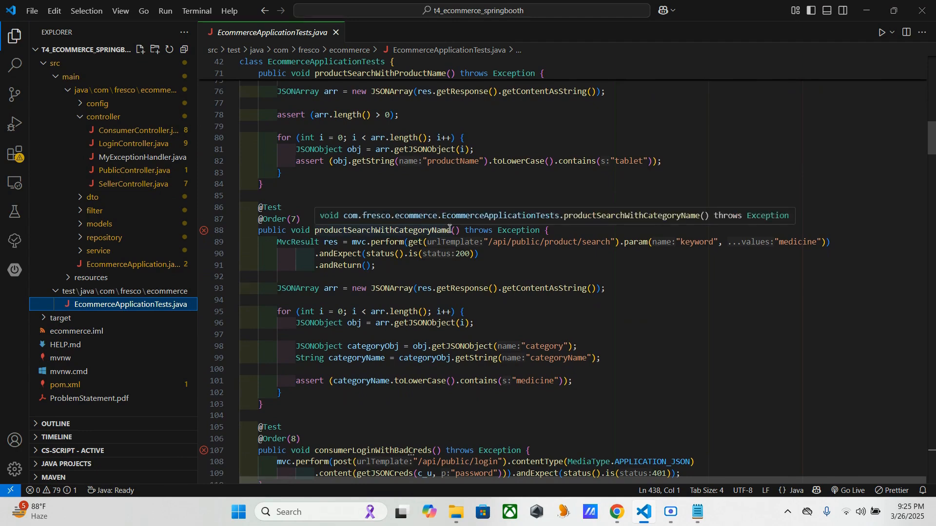
pyautogui.scroll(3)
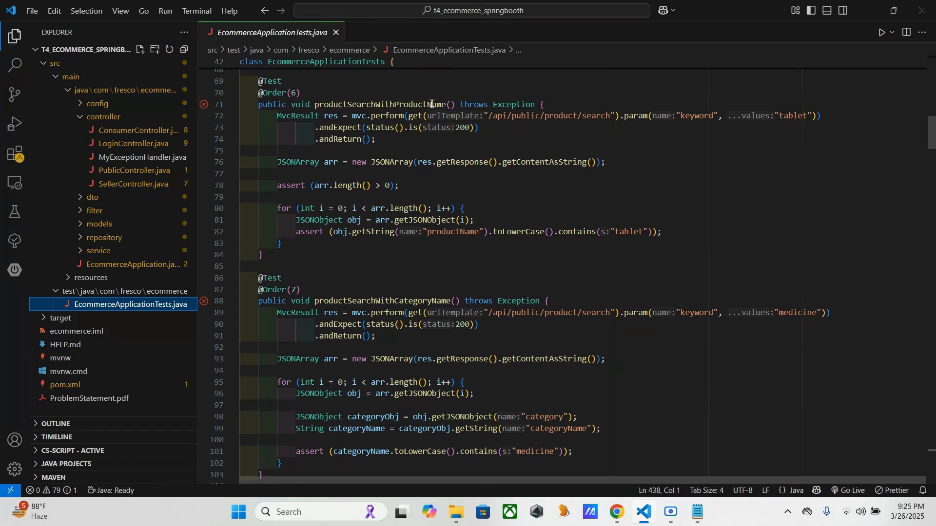
pyautogui.scroll(-3)
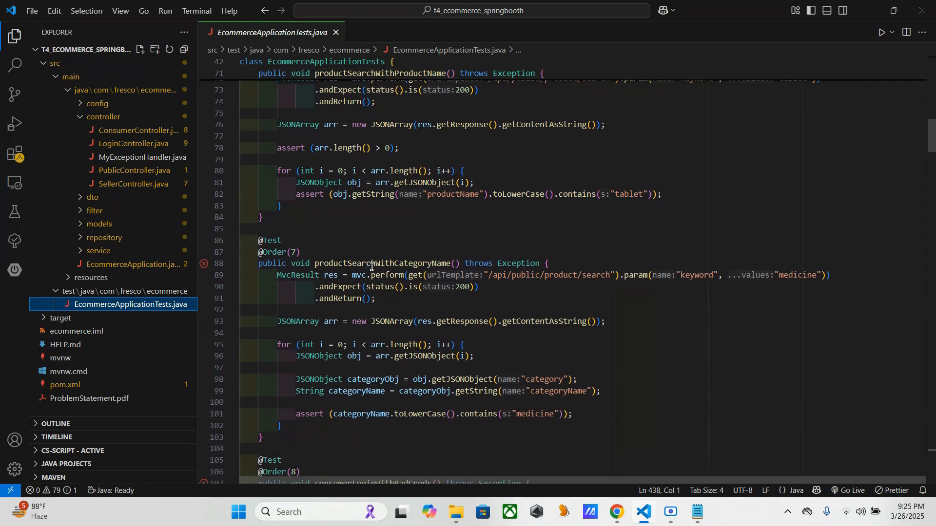
pyautogui.moveTo(473, 342)
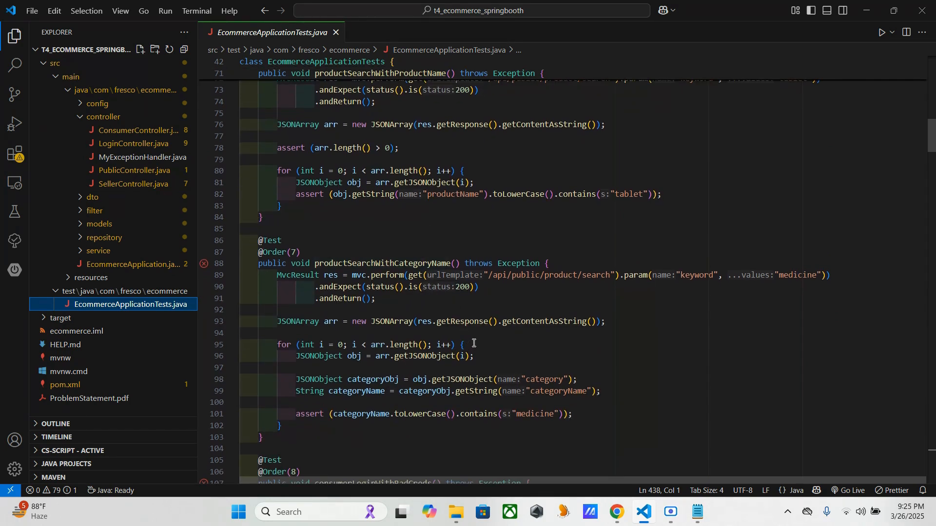
pyautogui.moveTo(389, 163)
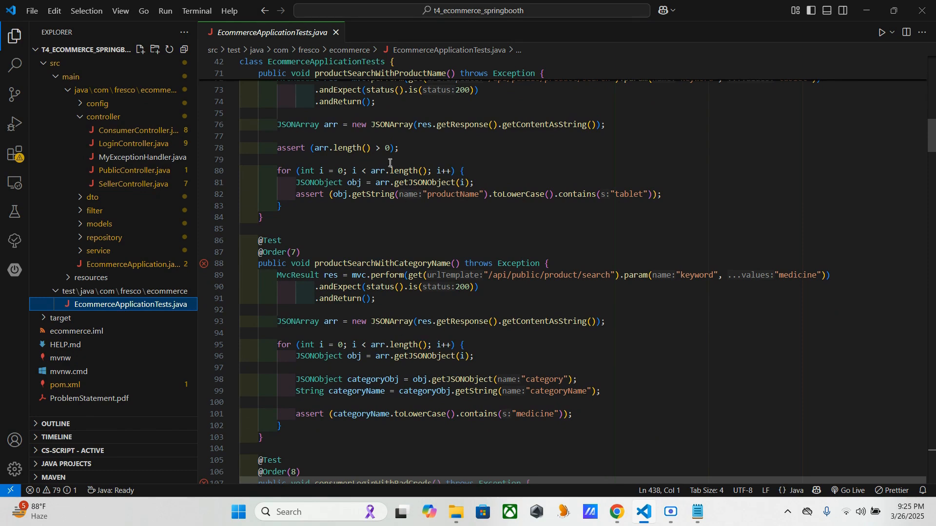
pyautogui.moveTo(480, 217)
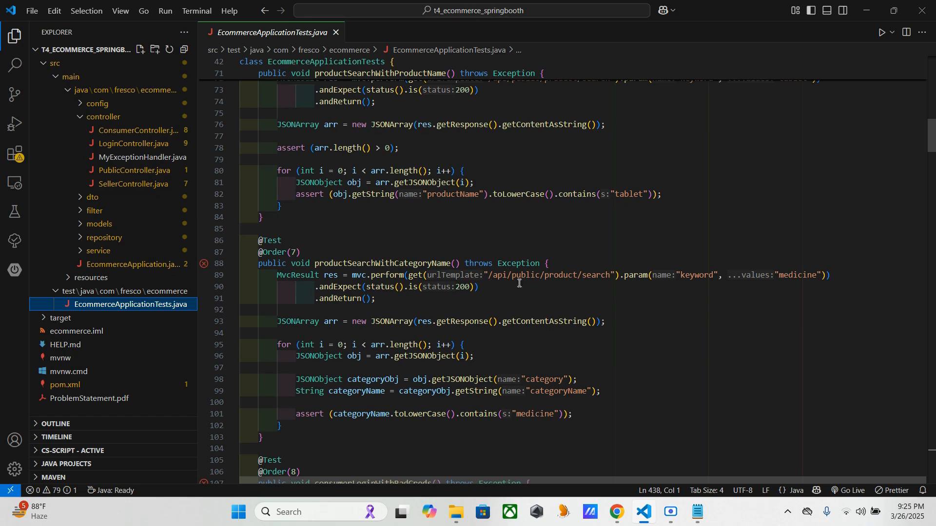
pyautogui.moveTo(802, 302)
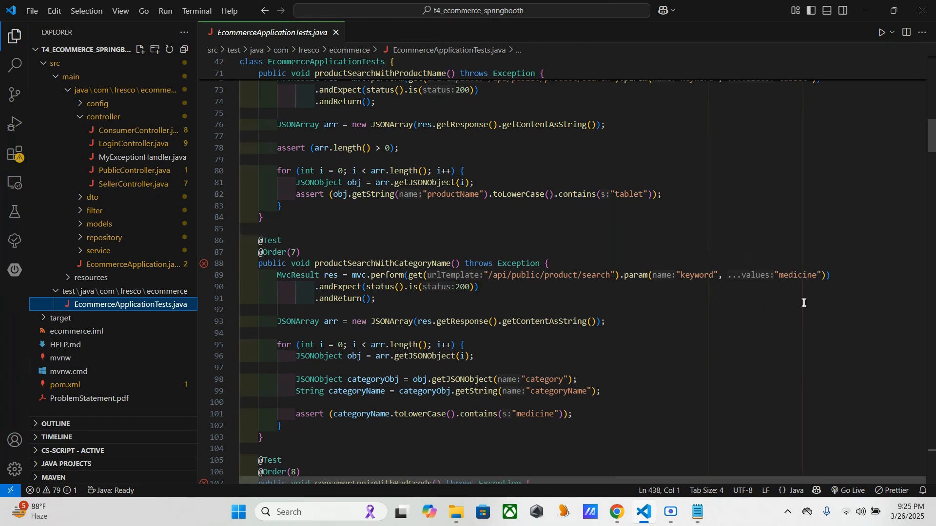
pyautogui.moveTo(564, 291)
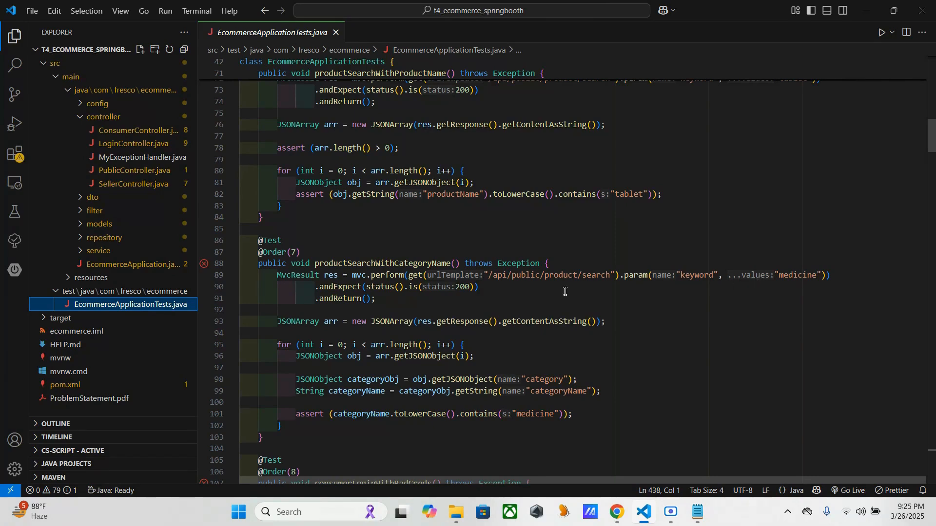
pyautogui.moveTo(292, 320)
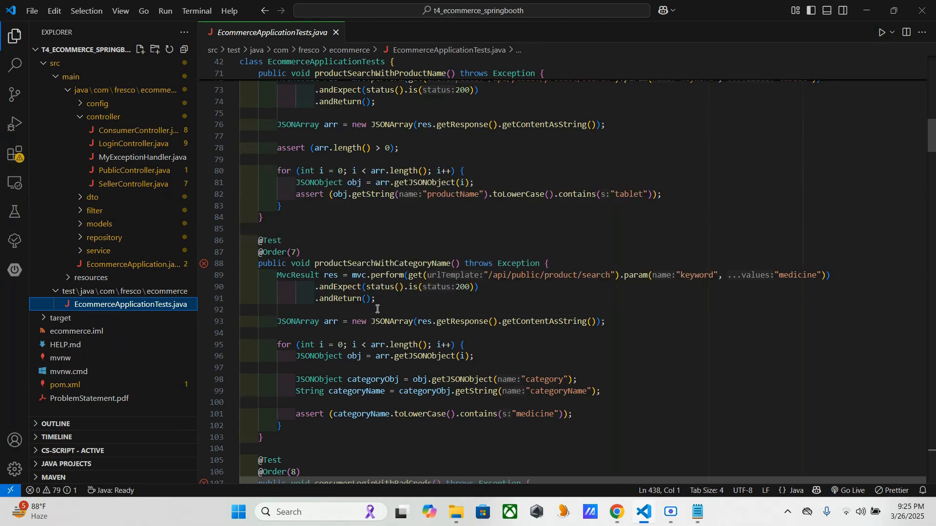
pyautogui.scroll(-3)
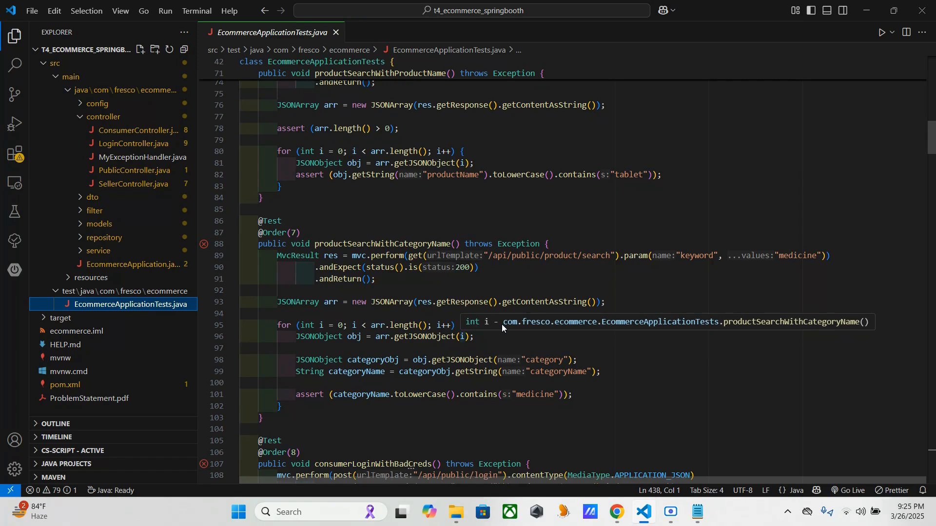
pyautogui.moveTo(438, 387)
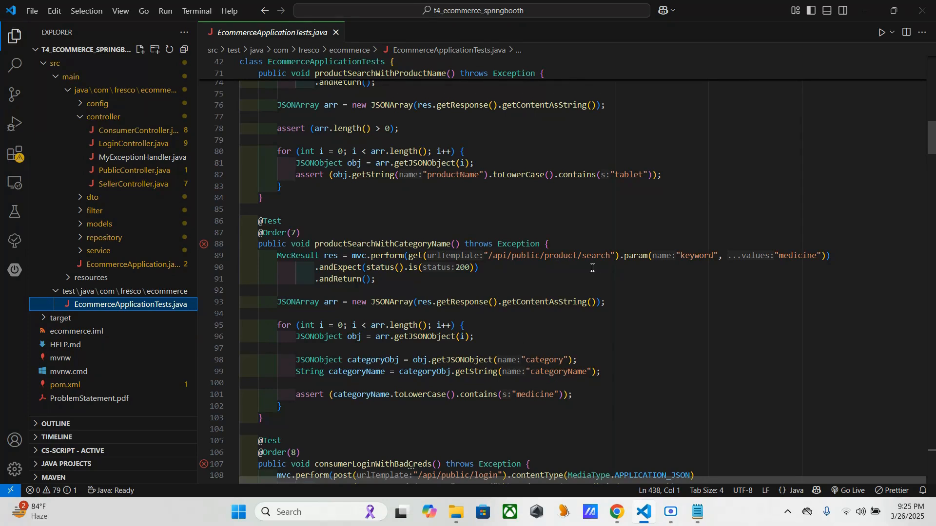
pyautogui.moveTo(656, 267)
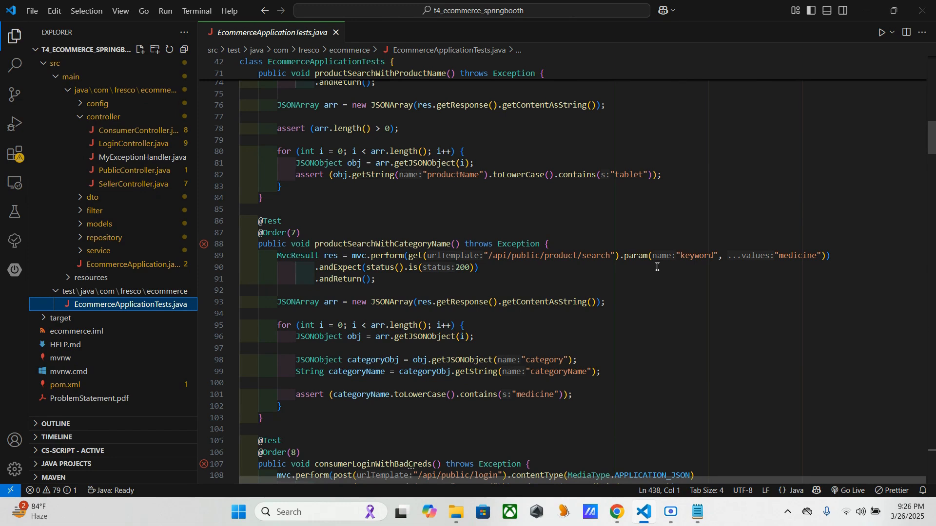
pyautogui.moveTo(640, 314)
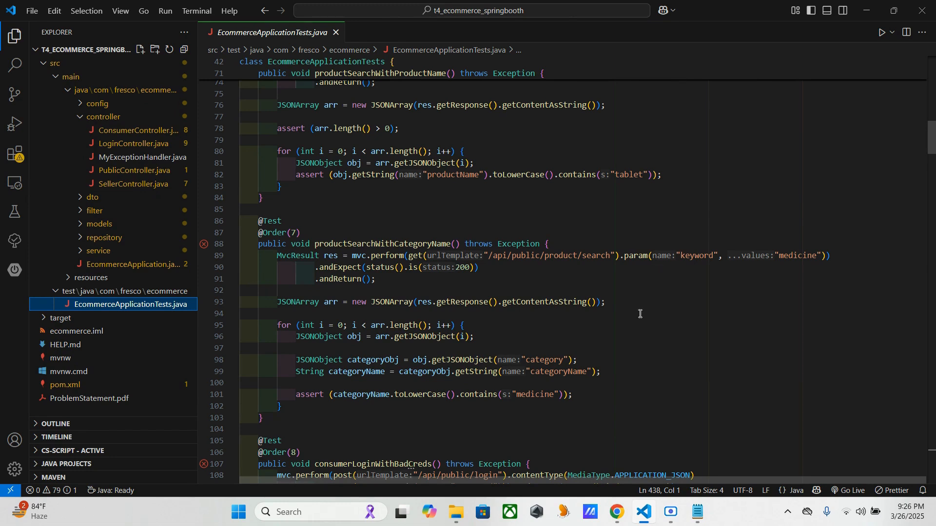
pyautogui.moveTo(692, 321)
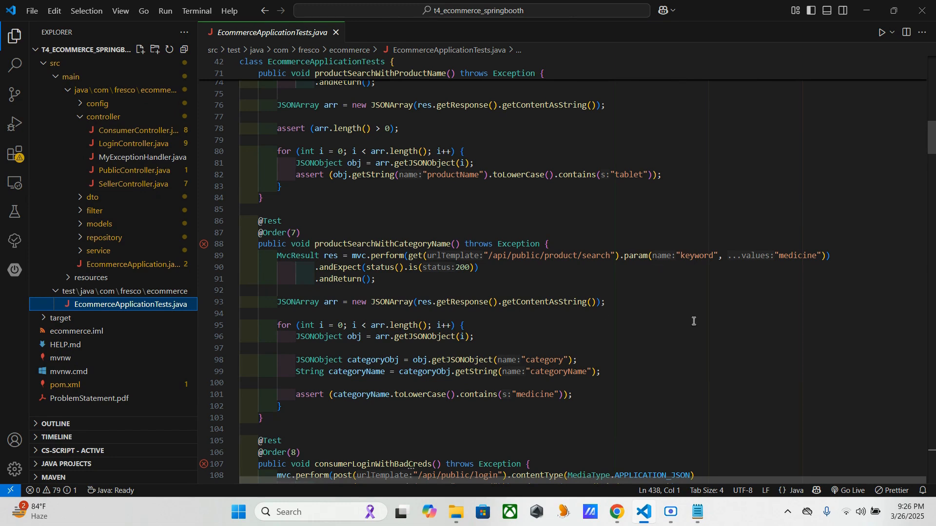
pyautogui.moveTo(612, 350)
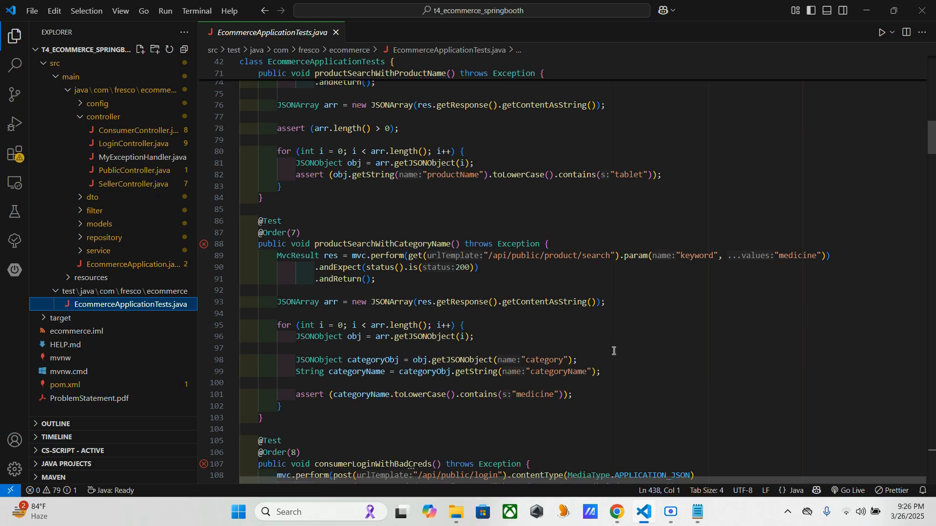
pyautogui.moveTo(465, 413)
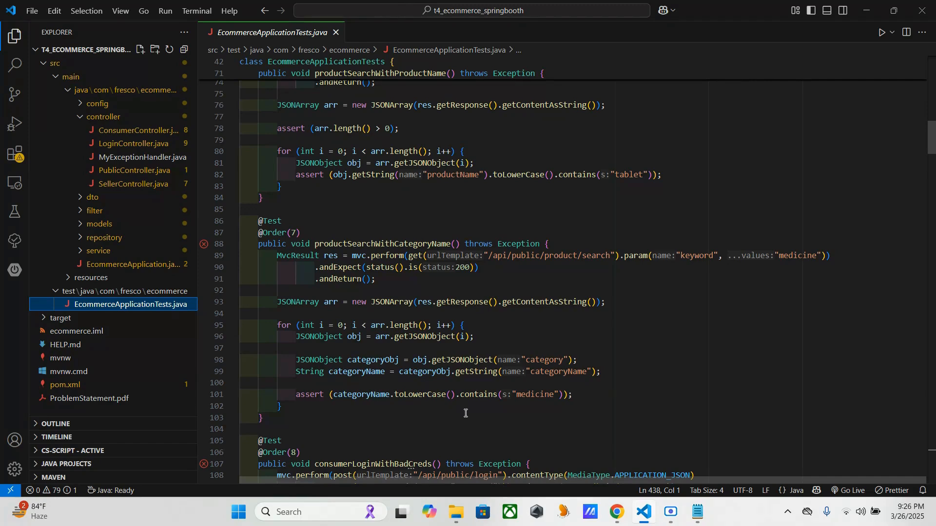
pyautogui.scroll(3)
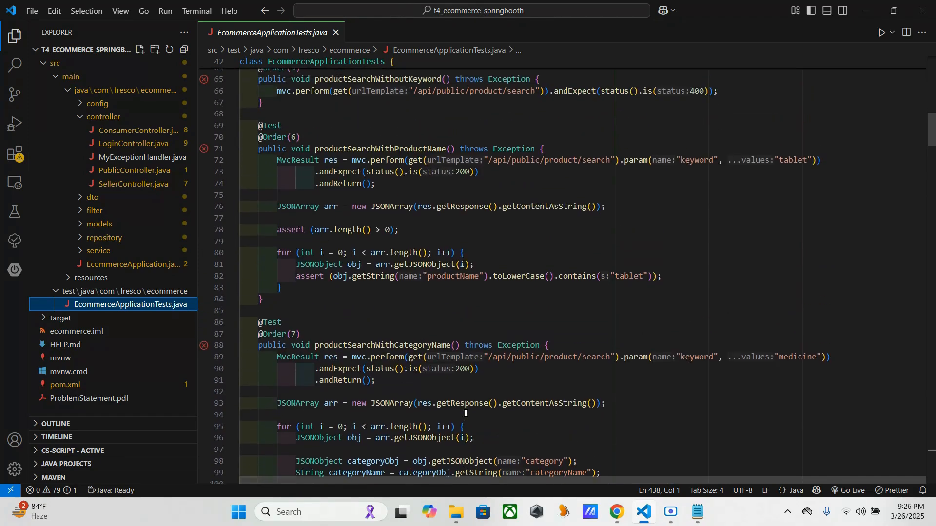
pyautogui.scroll(3)
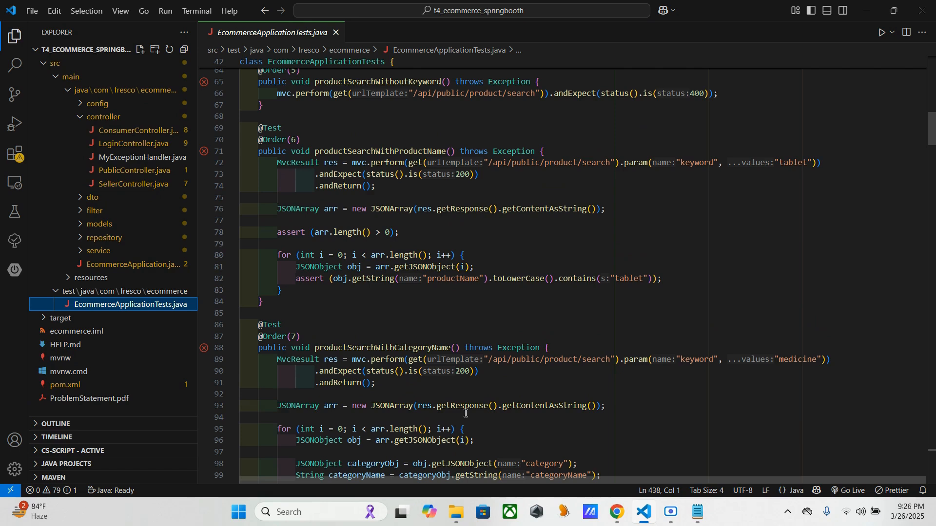
pyautogui.moveTo(433, 272)
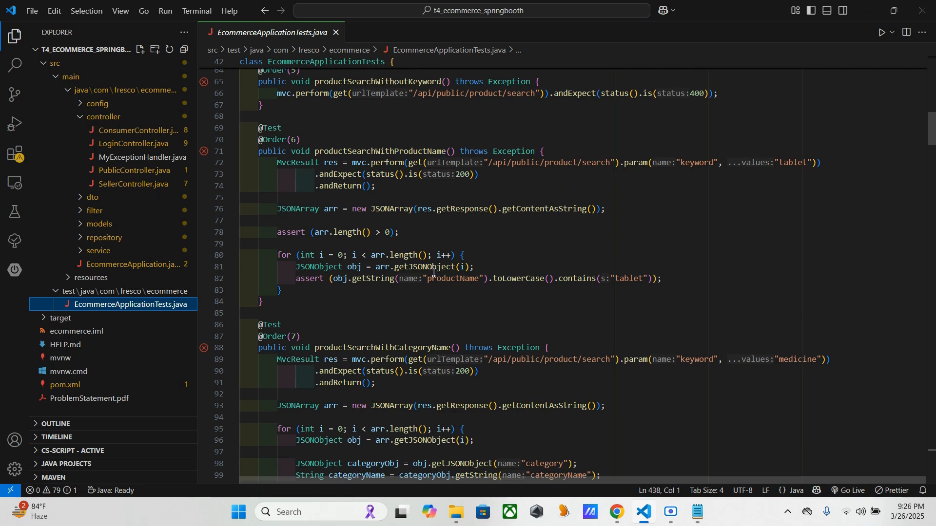
pyautogui.scroll(3)
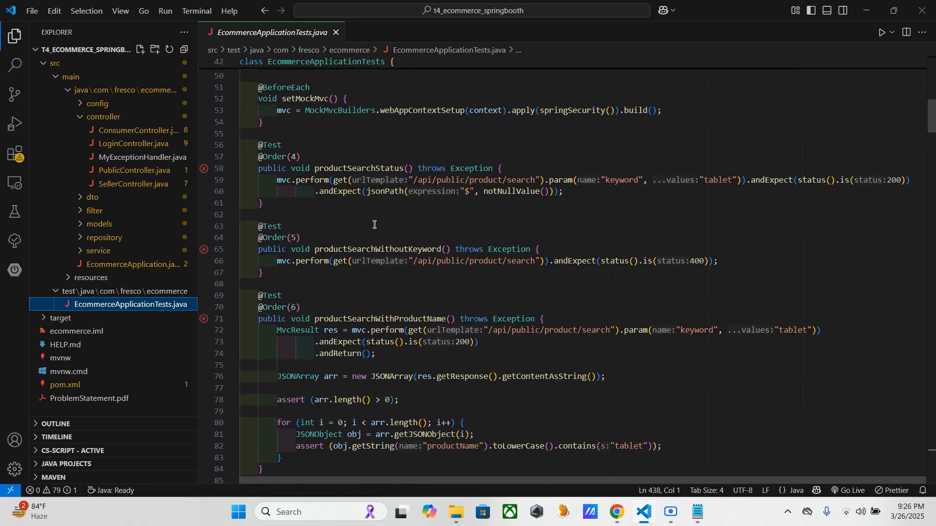
pyautogui.moveTo(326, 217)
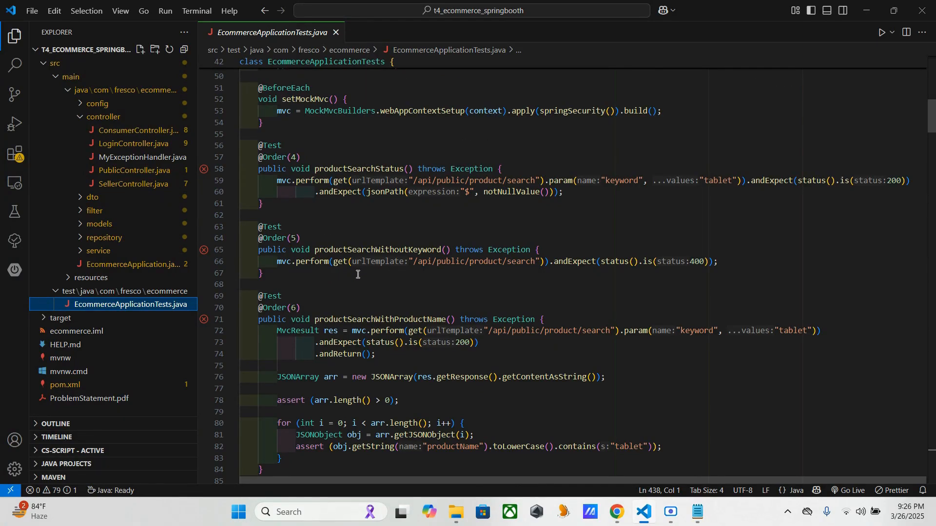
pyautogui.moveTo(343, 331)
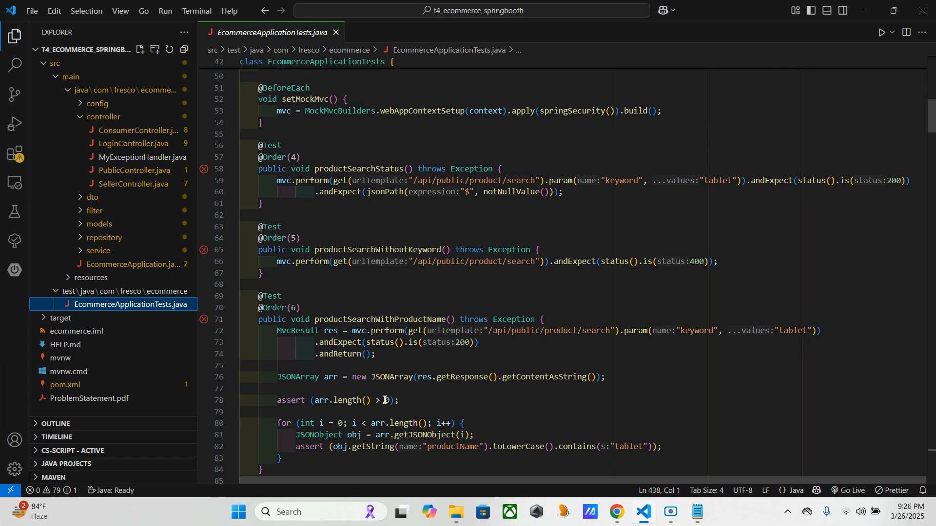
pyautogui.scroll(-3)
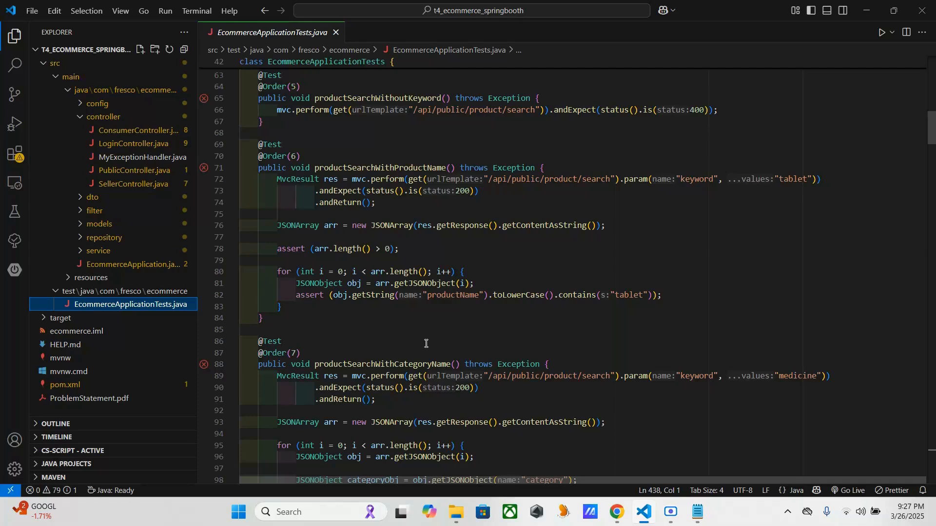
pyautogui.scroll(-3)
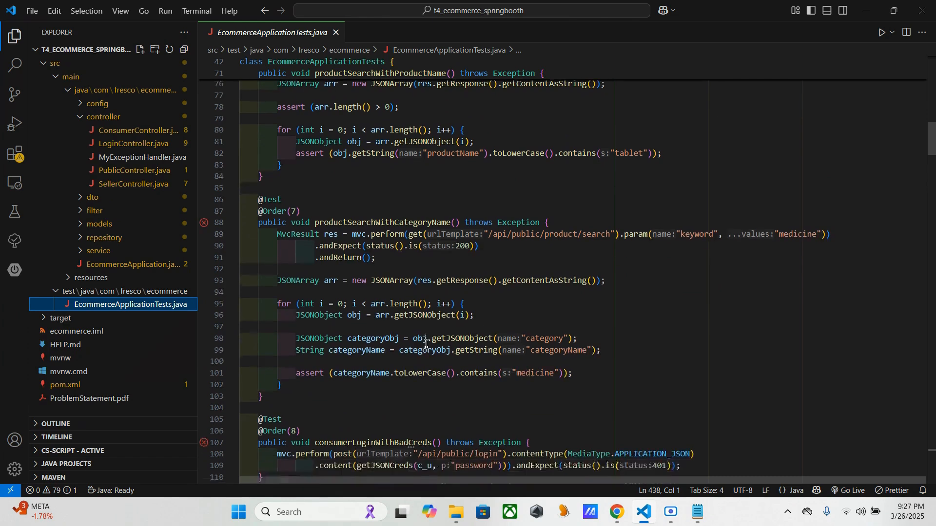
pyautogui.scroll(3)
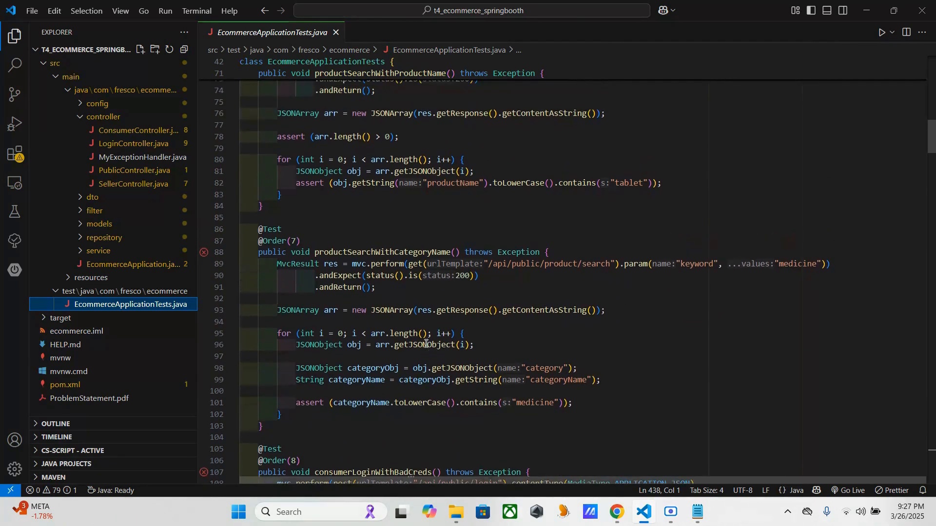